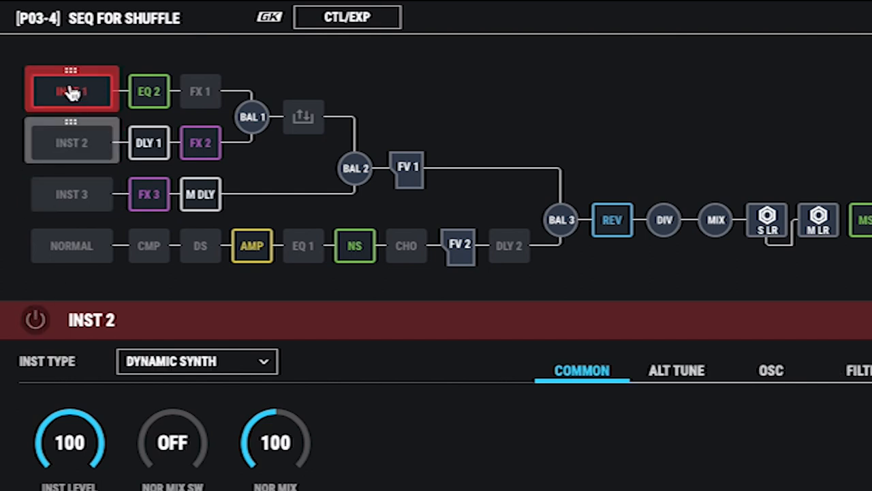
Step: Select the INST 1 Dynamic Synth block to show its parameter panel
{"action": "left_click", "coordinate": [70, 90]}
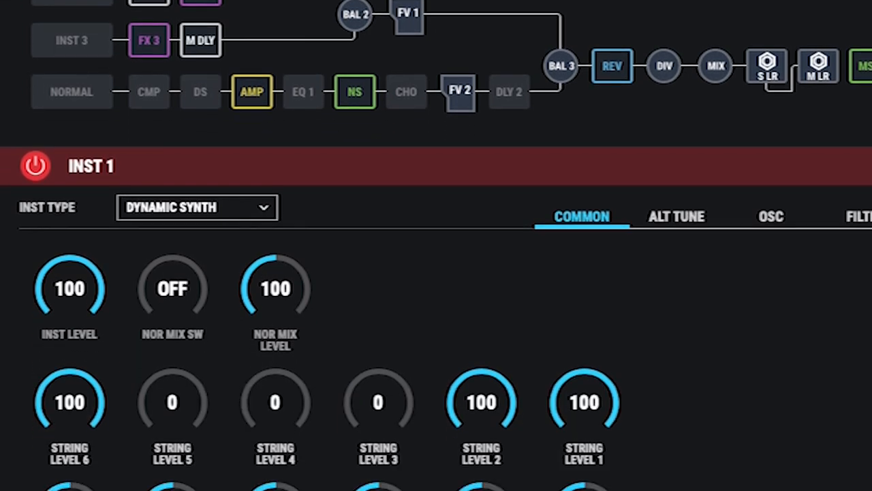
{"action": "scroll", "scroll_direction": "down", "scroll_amount": 3}
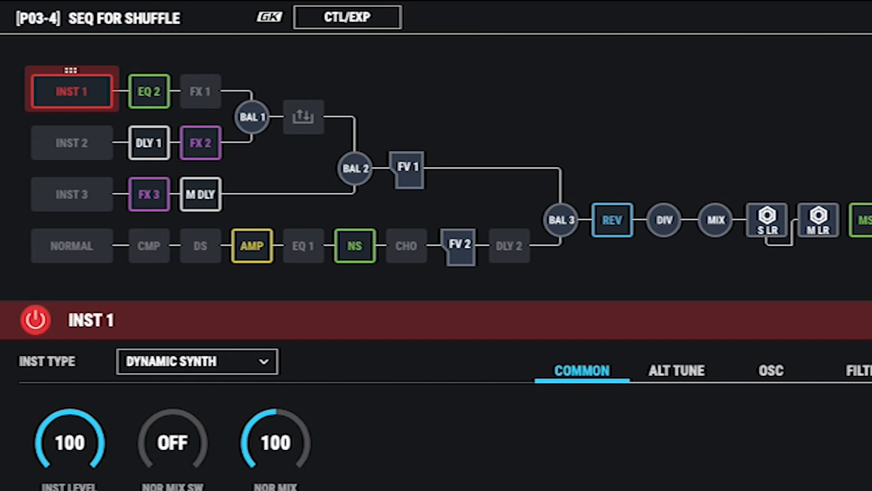
{"action": "mouse_move", "coordinate": [703, 395]}
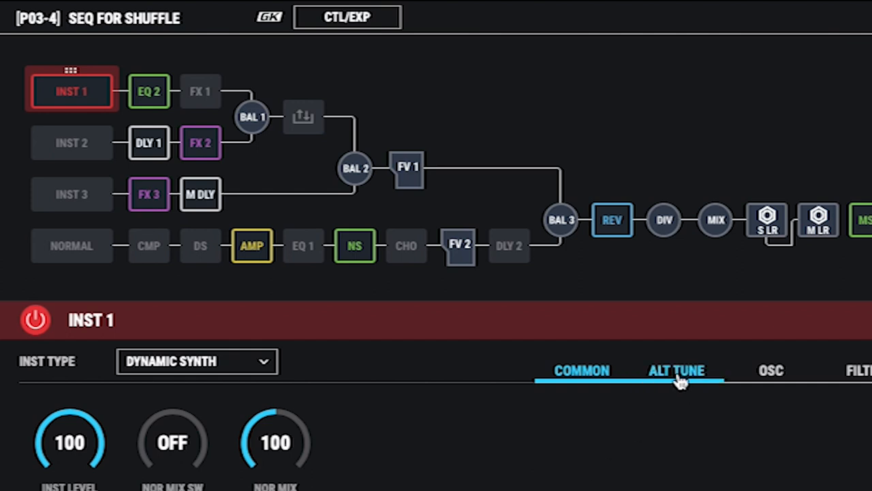
Step: On ALT TUNE, raise string 6's PITCH from -12 to 0, then move on to the SEQ page
{"action": "left_click", "coordinate": [676, 371]}
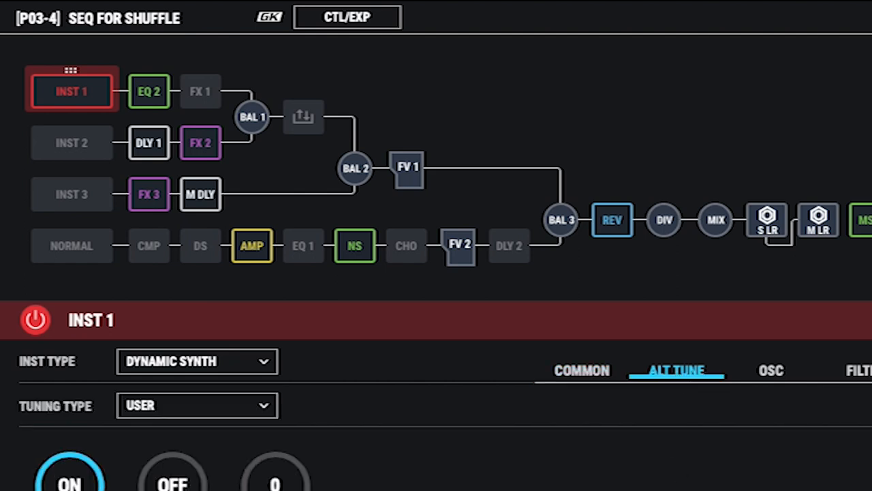
{"action": "scroll", "scroll_direction": "down", "scroll_amount": 3}
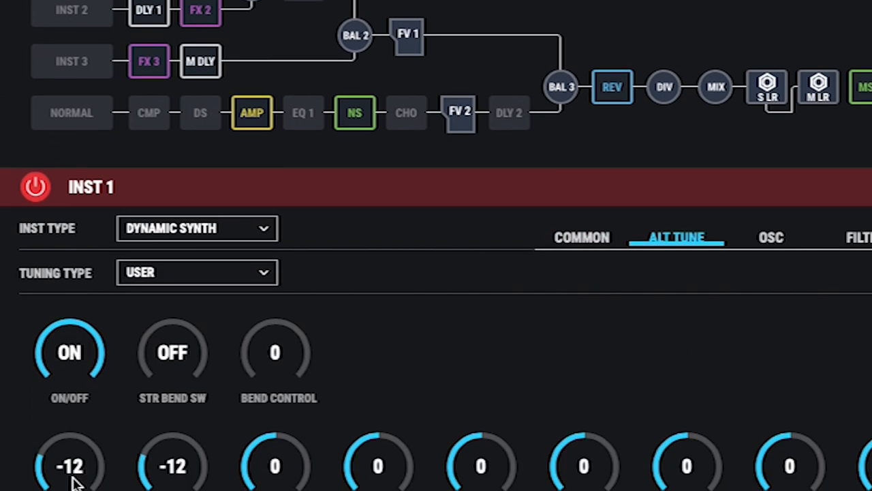
{"action": "scroll", "scroll_direction": "down", "scroll_amount": 3}
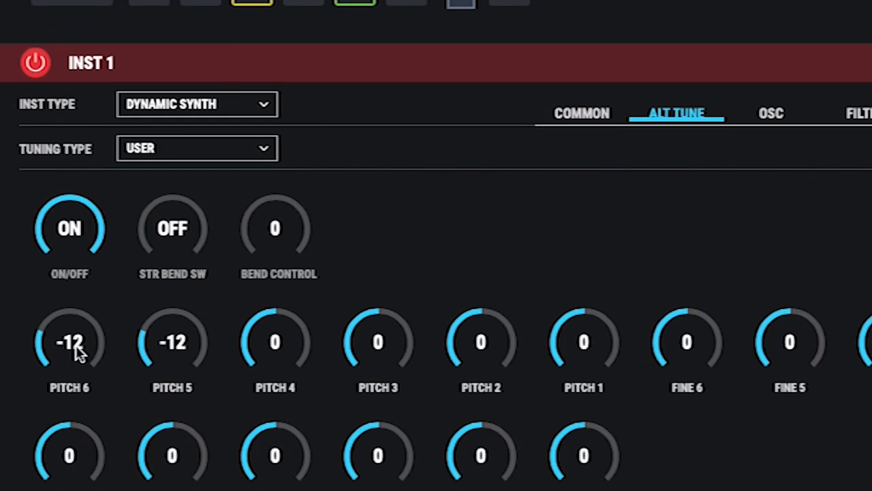
{"action": "left_click_drag", "start_coordinate": [69, 342], "coordinate": [68, 320]}
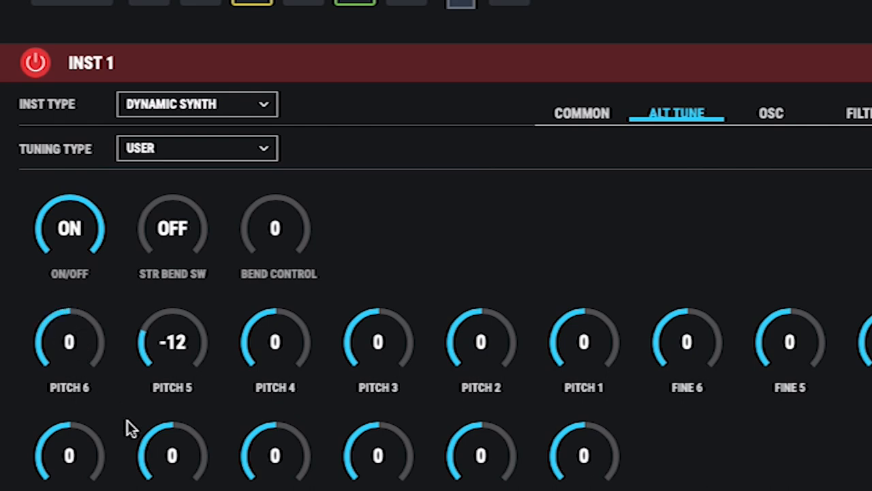
{"action": "mouse_move", "coordinate": [150, 425]}
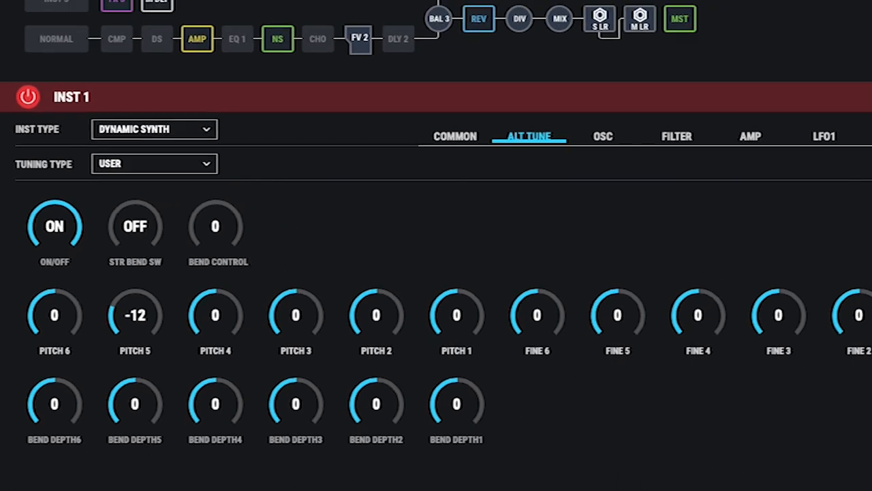
{"action": "left_click", "coordinate": [818, 148]}
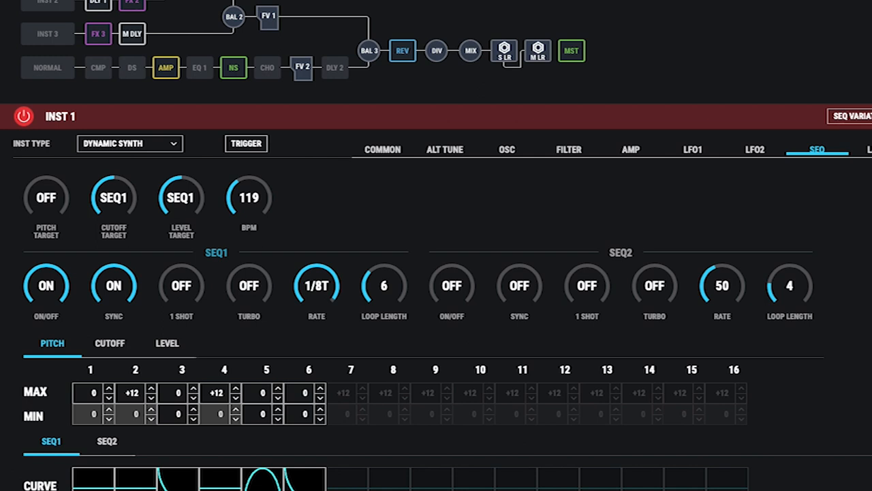
{"action": "mouse_move", "coordinate": [399, 420]}
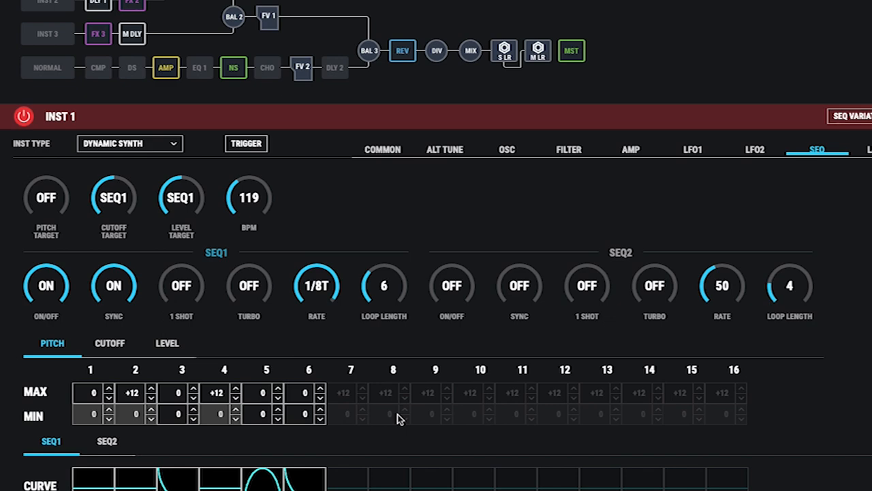
{"action": "mouse_move", "coordinate": [343, 246]}
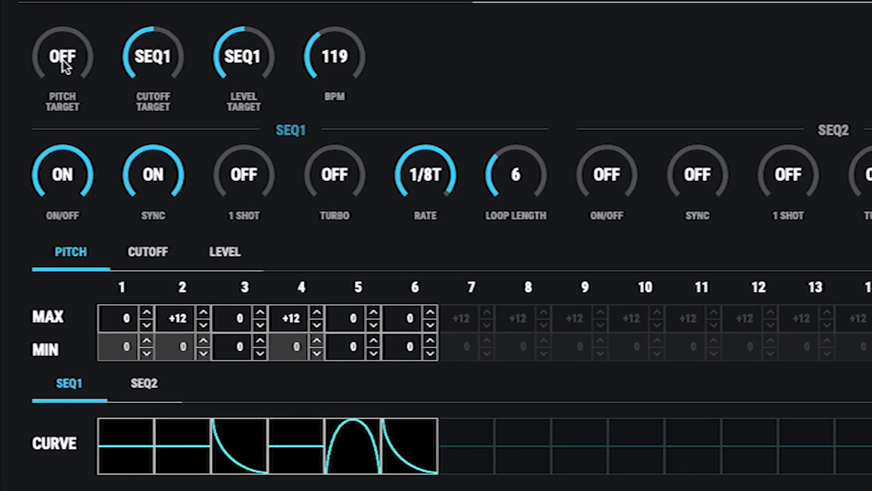
{"action": "mouse_move", "coordinate": [355, 75]}
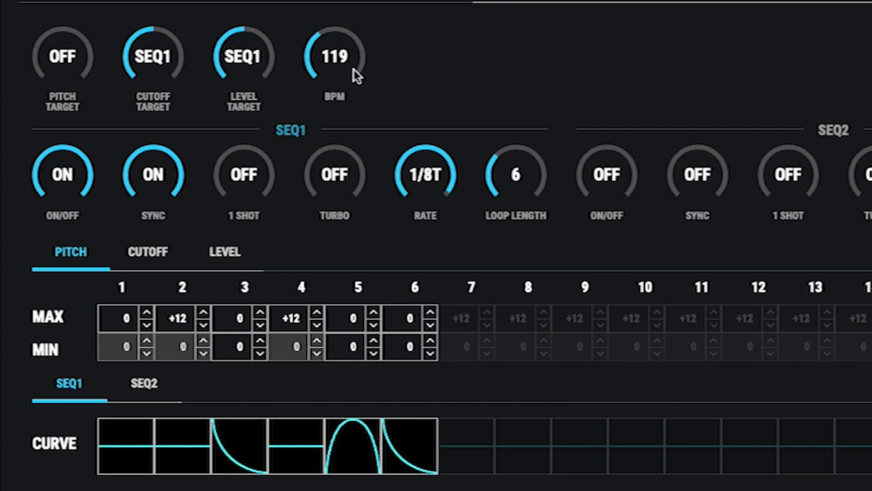
{"action": "mouse_move", "coordinate": [62, 57]}
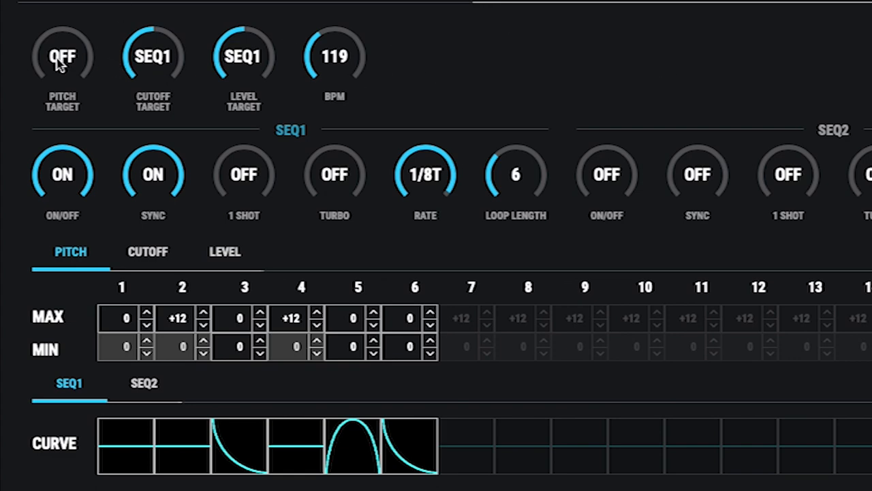
Step: Set PITCH TARGET to SEQ1 and switch CUTOFF TARGET and LEVEL TARGET off
{"action": "left_click", "coordinate": [63, 57]}
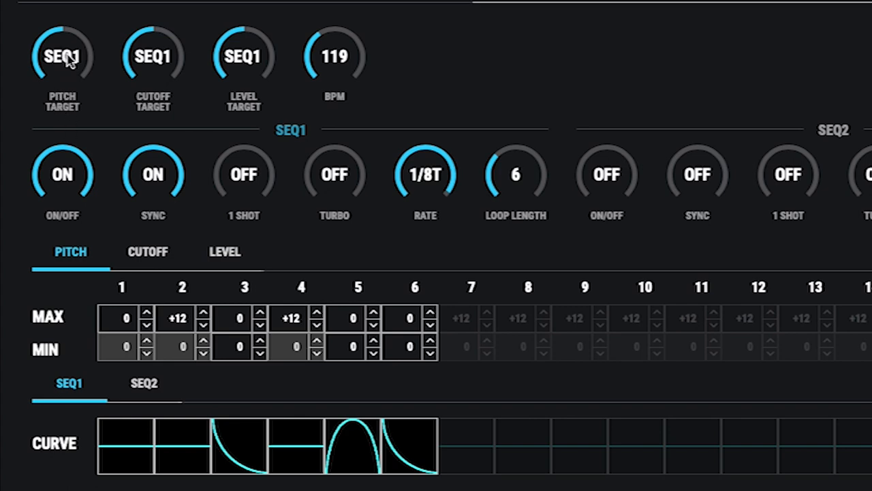
{"action": "mouse_move", "coordinate": [69, 61]}
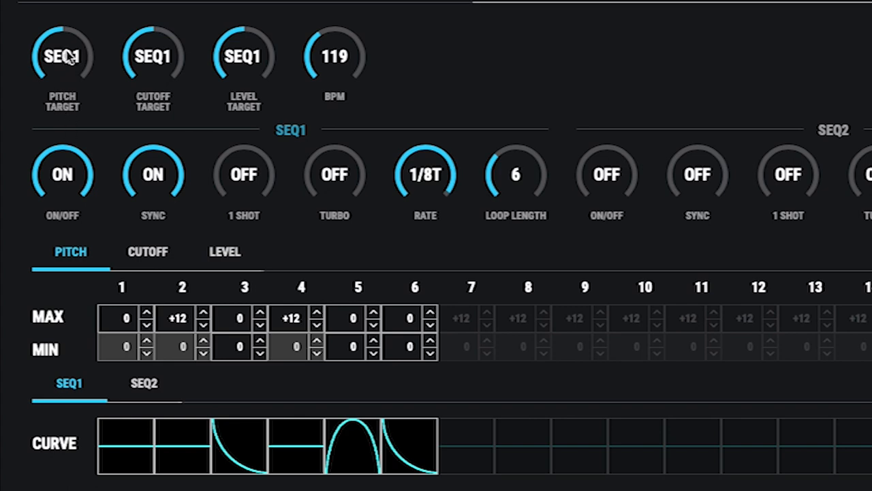
{"action": "mouse_move", "coordinate": [147, 74]}
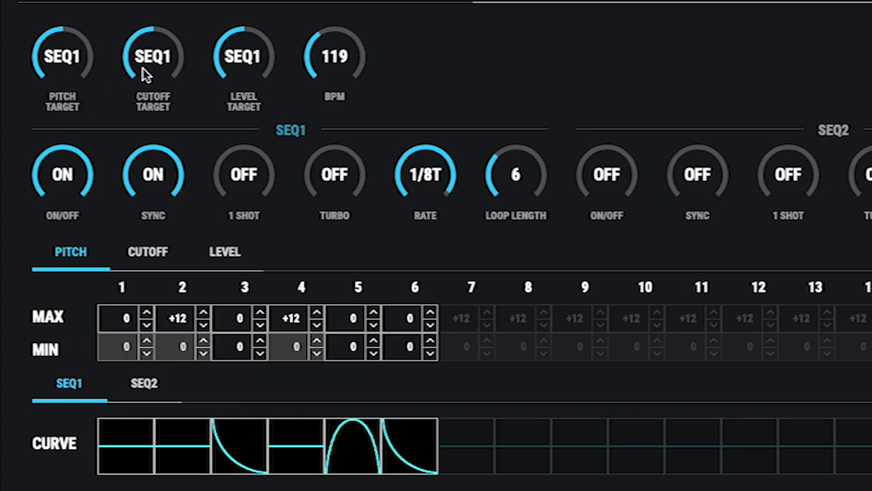
{"action": "left_click", "coordinate": [152, 57]}
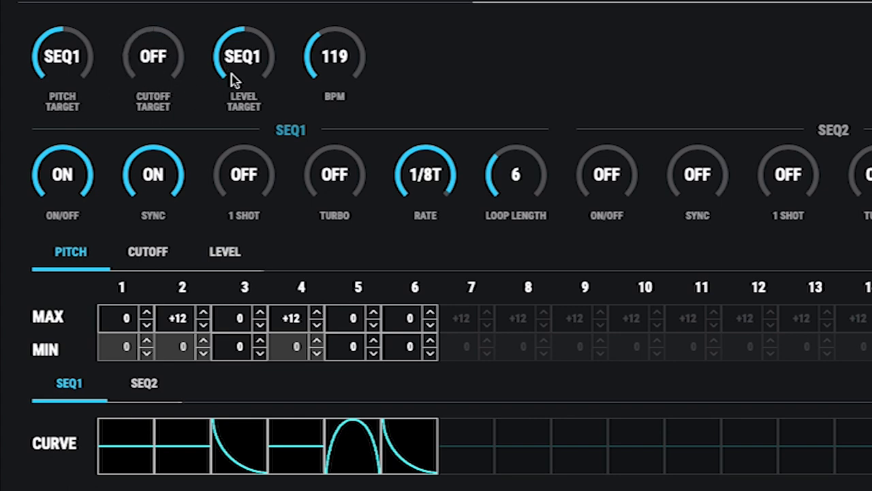
{"action": "left_click", "coordinate": [243, 57]}
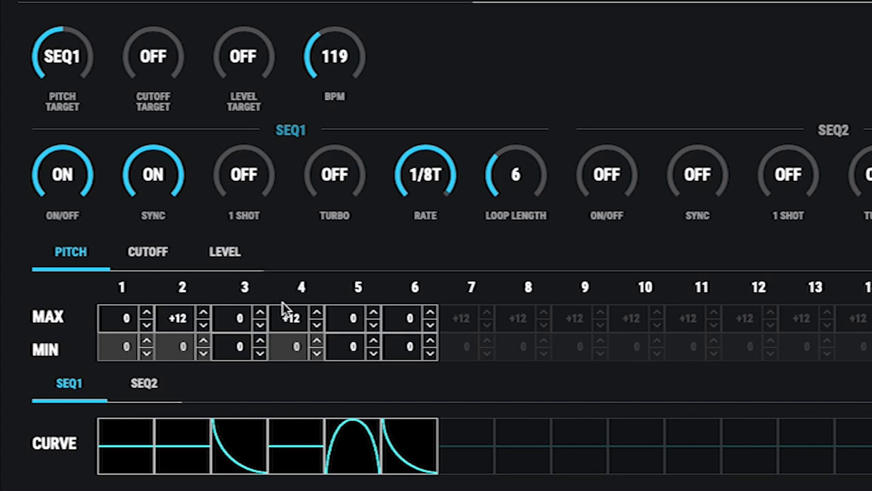
{"action": "mouse_move", "coordinate": [286, 136]}
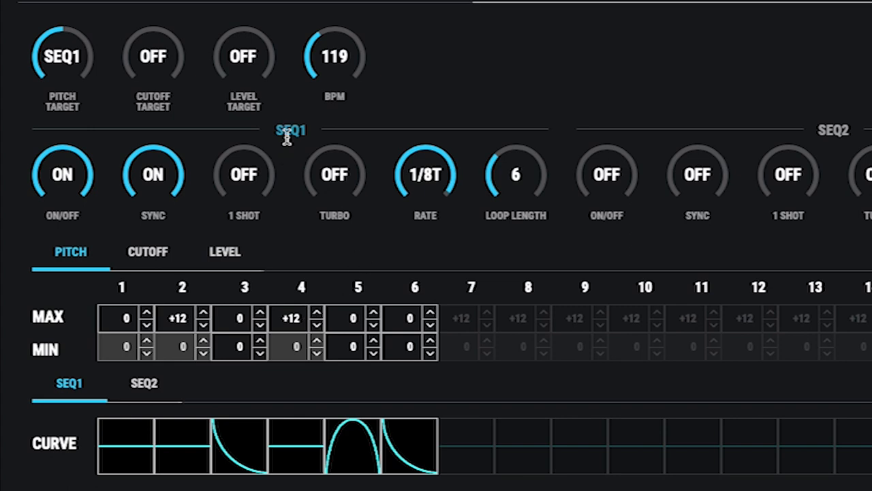
{"action": "mouse_move", "coordinate": [539, 183]}
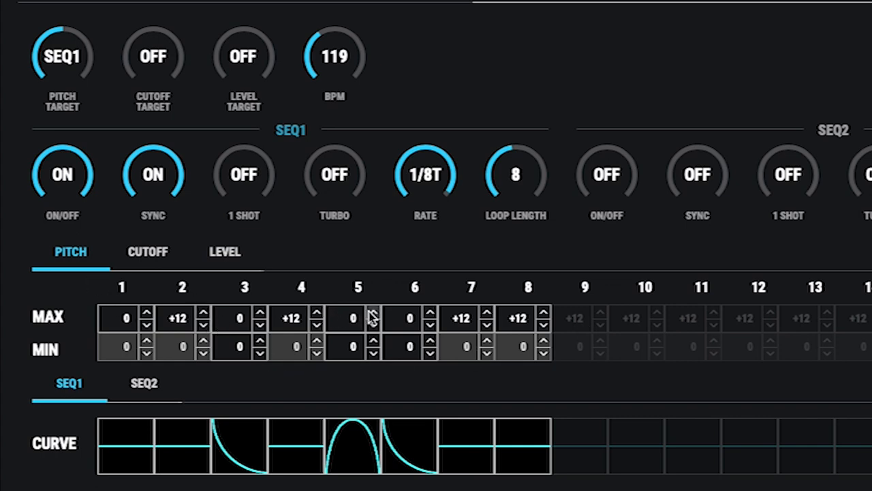
{"action": "mouse_move", "coordinate": [123, 447]}
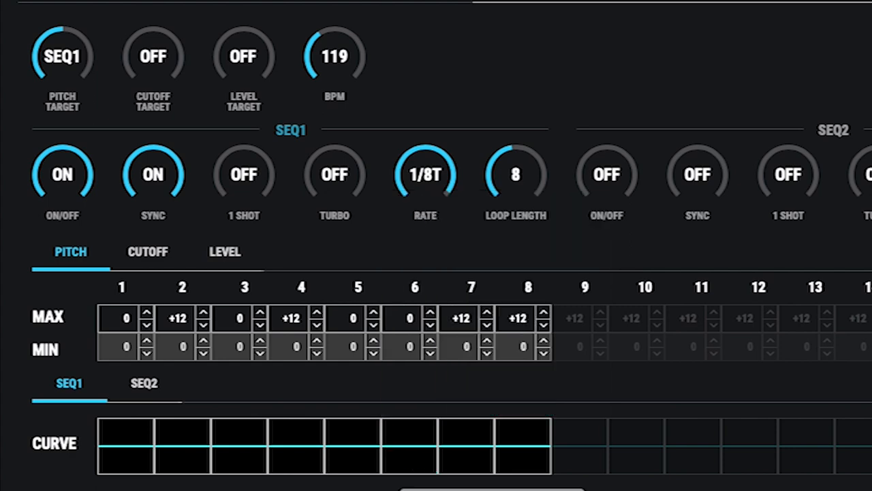
{"action": "mouse_move", "coordinate": [123, 346]}
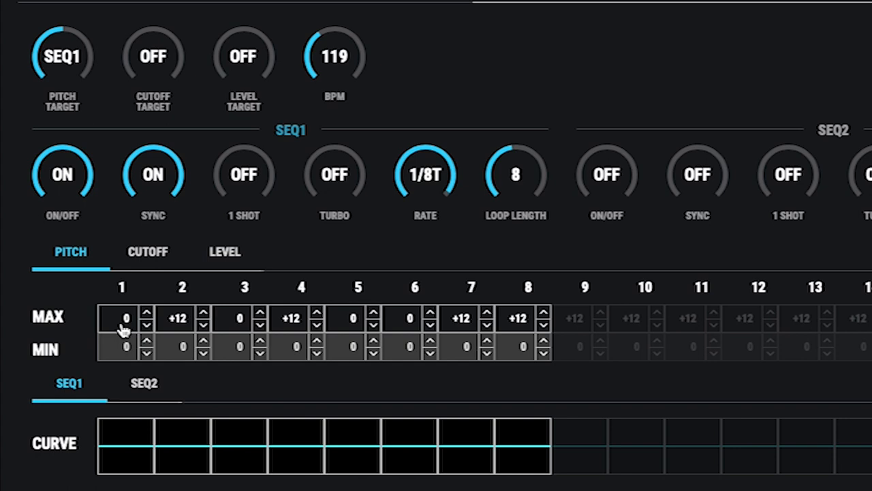
{"action": "mouse_move", "coordinate": [181, 325]}
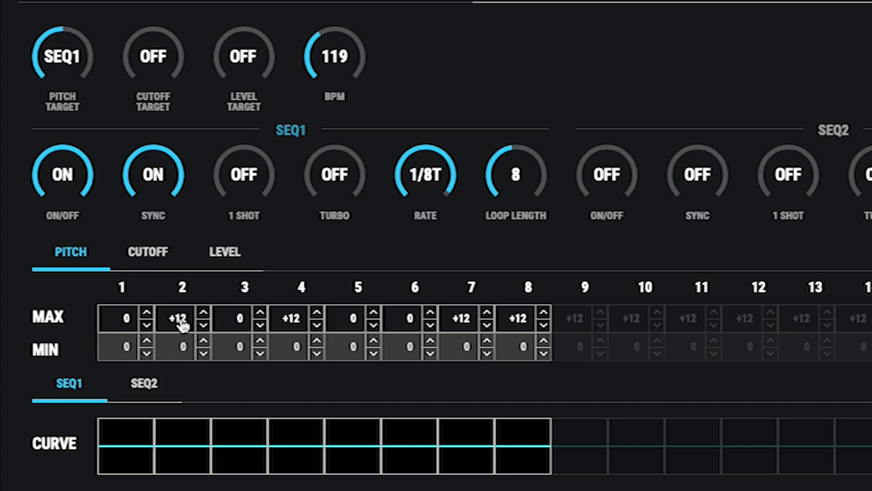
Step: Enter SEQ1 pitch maximums on the keypad so the loop reads 0, +3, +5, +3, +10, +9, +10, +12
{"action": "left_click", "coordinate": [179, 319]}
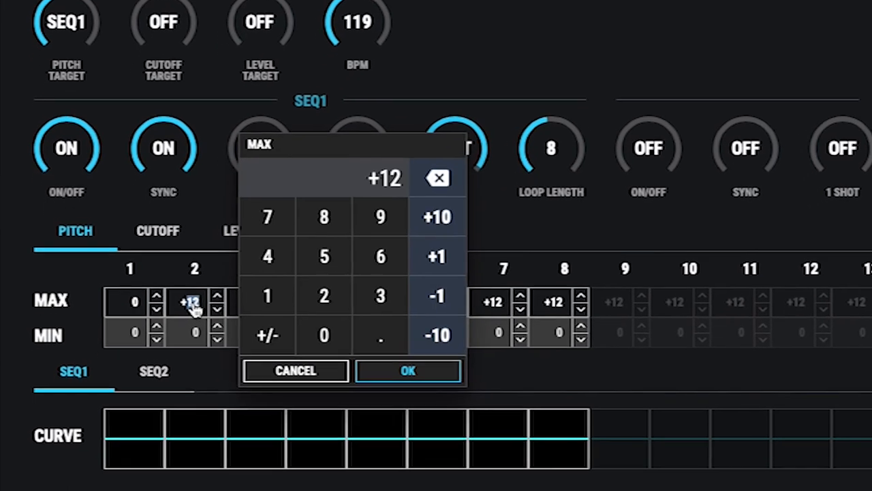
{"action": "left_click", "coordinate": [408, 371]}
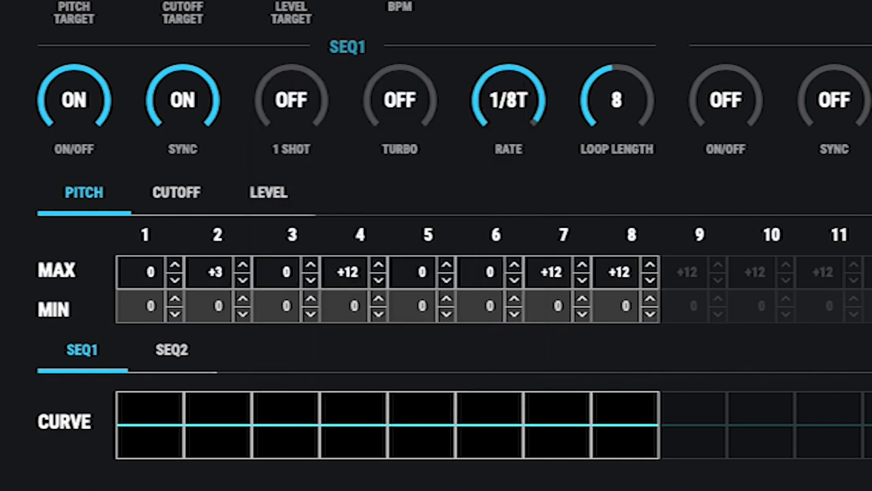
{"action": "left_click", "coordinate": [286, 272]}
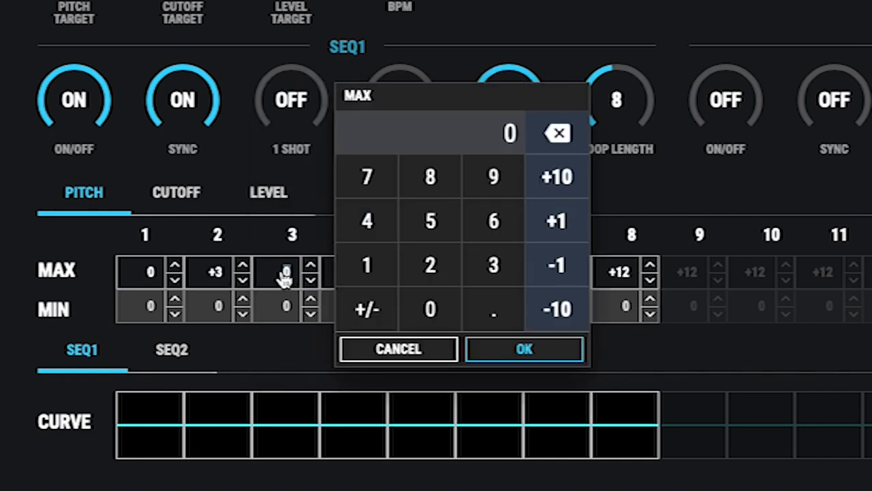
{"action": "left_click", "coordinate": [523, 349]}
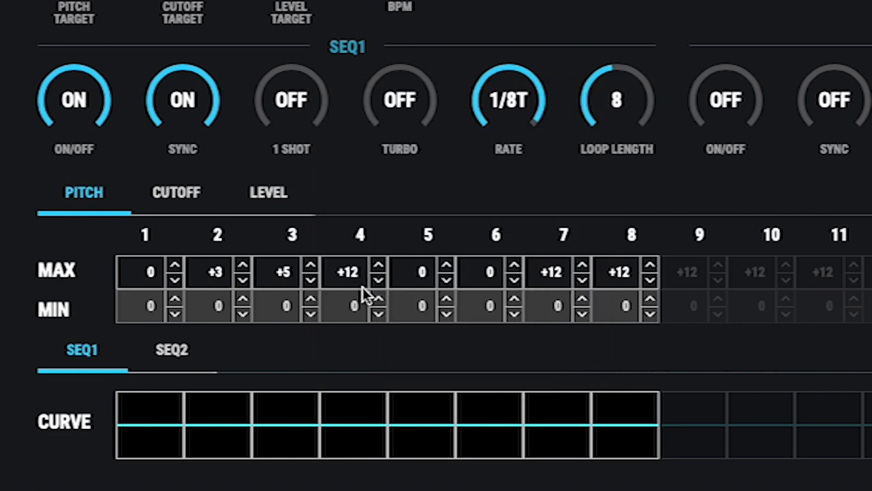
{"action": "left_click", "coordinate": [378, 278]}
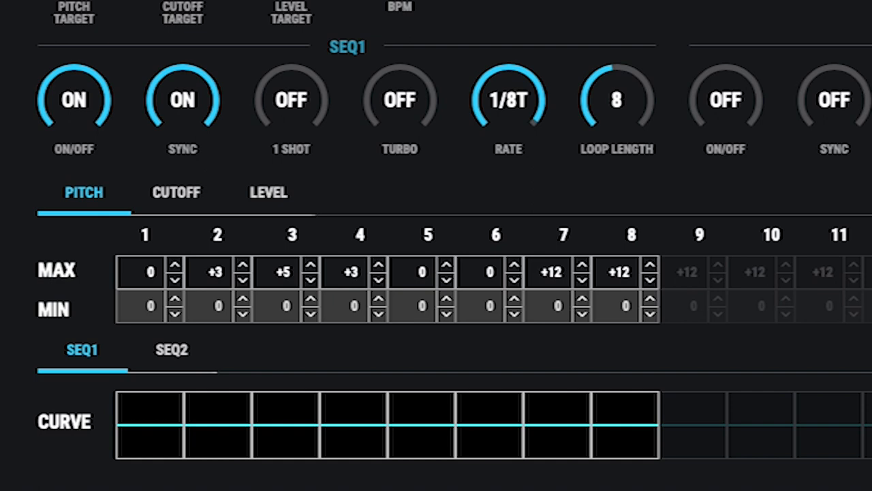
{"action": "mouse_move", "coordinate": [402, 286]}
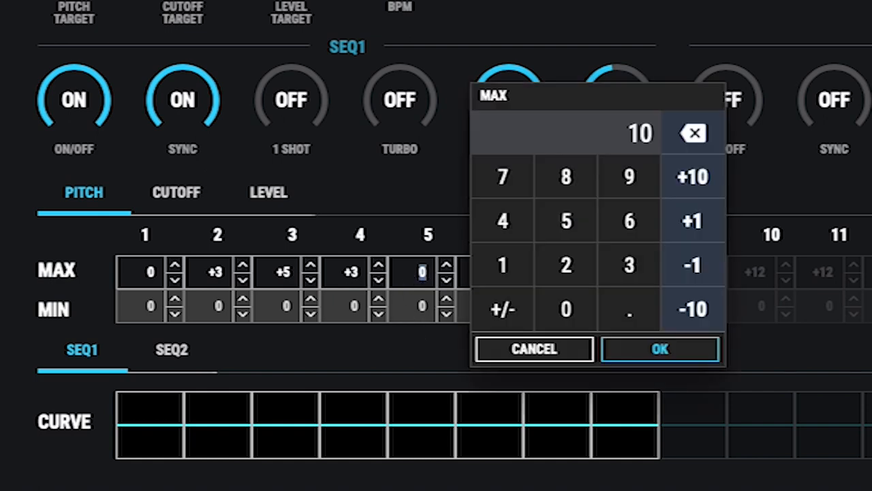
{"action": "left_click", "coordinate": [659, 349]}
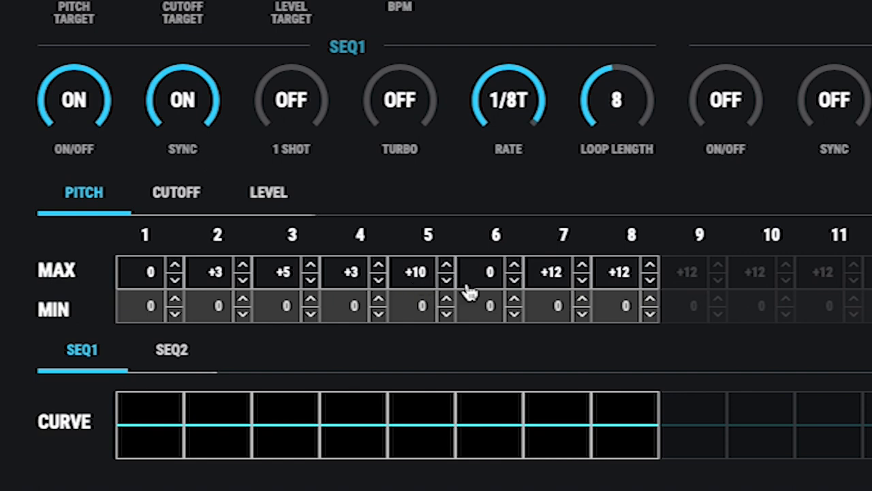
{"action": "left_click", "coordinate": [489, 271]}
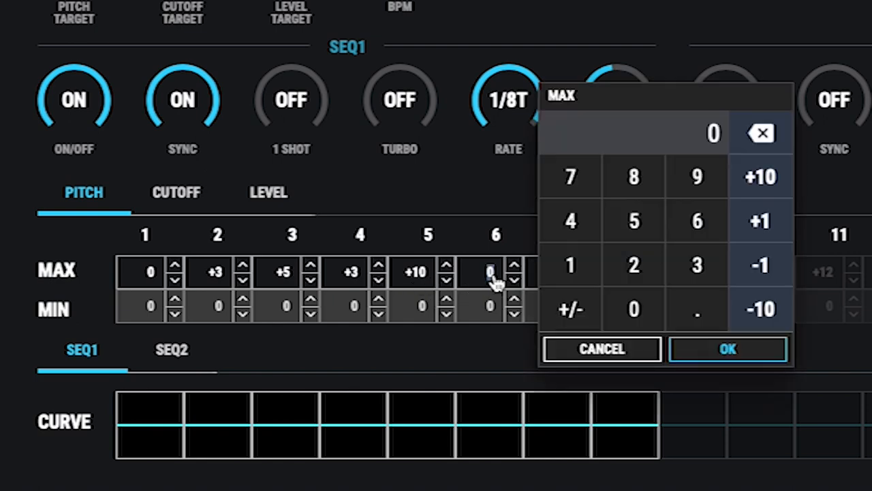
{"action": "left_click", "coordinate": [728, 349]}
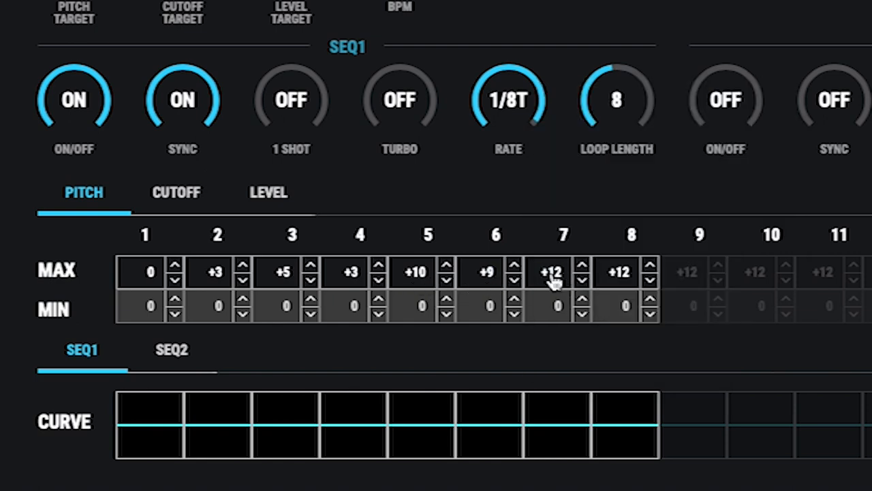
{"action": "left_click", "coordinate": [581, 278]}
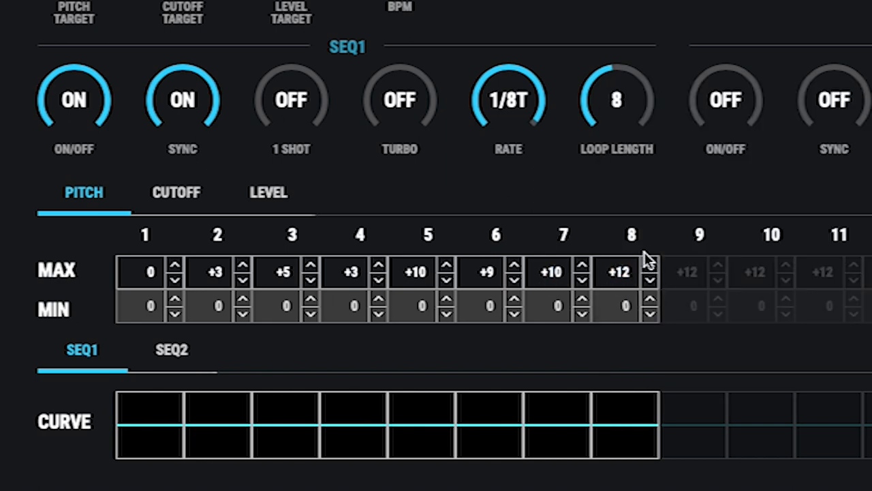
{"action": "mouse_move", "coordinate": [676, 346]}
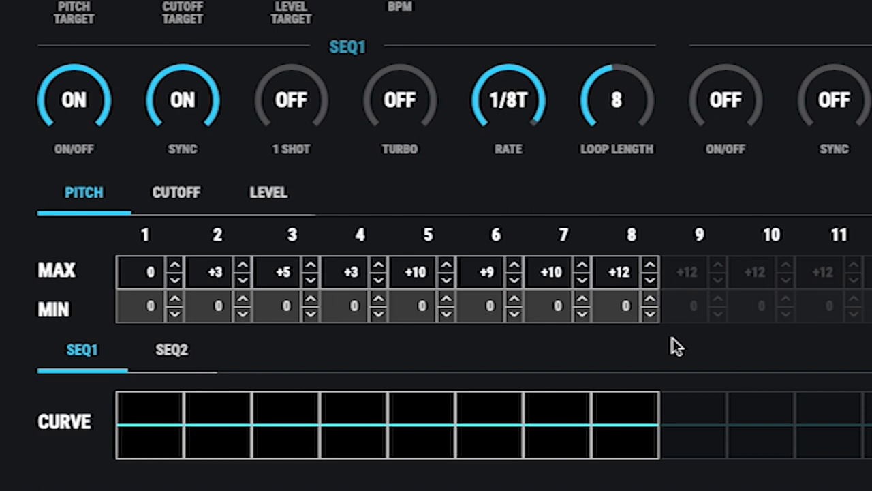
{"action": "mouse_move", "coordinate": [554, 229]}
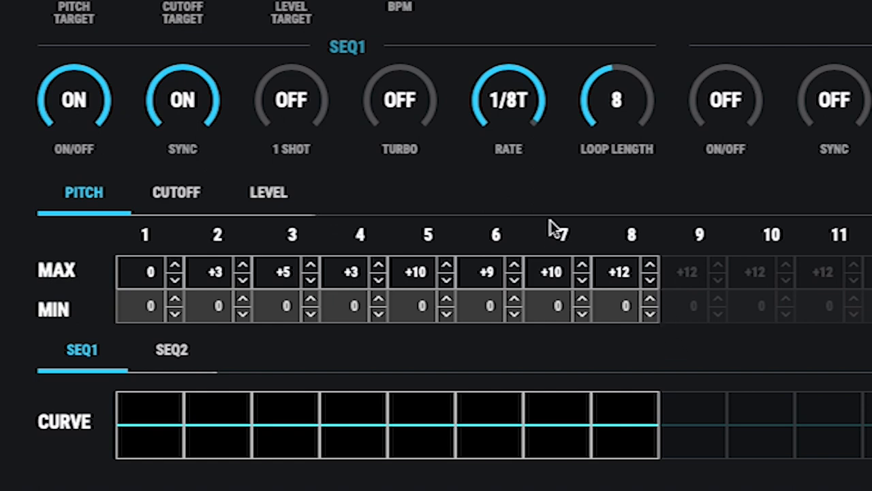
{"action": "mouse_move", "coordinate": [571, 216]}
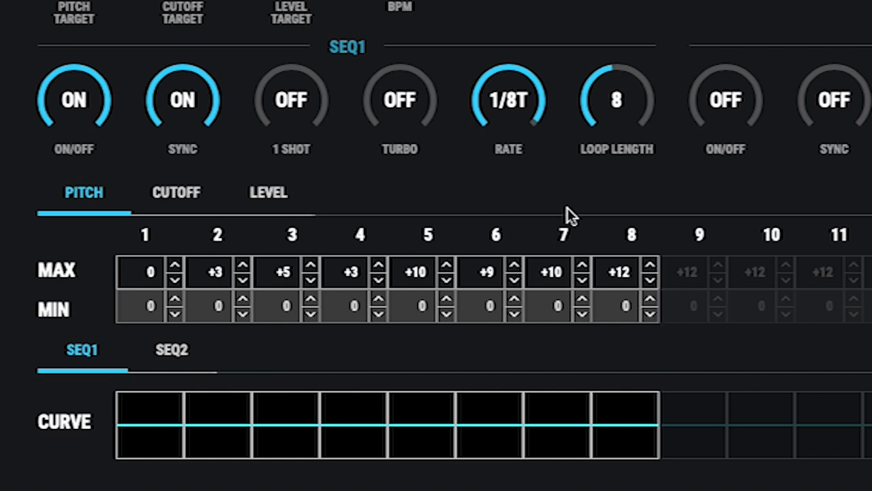
{"action": "mouse_move", "coordinate": [507, 102]}
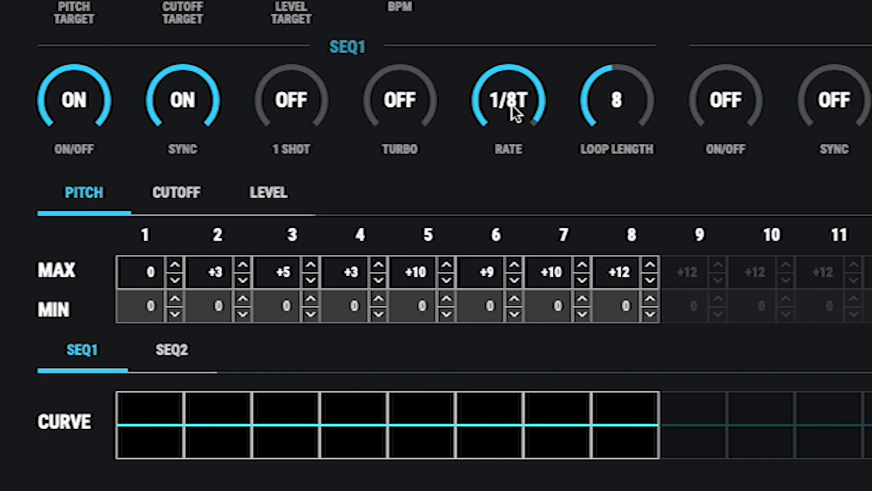
{"action": "mouse_move", "coordinate": [561, 161]}
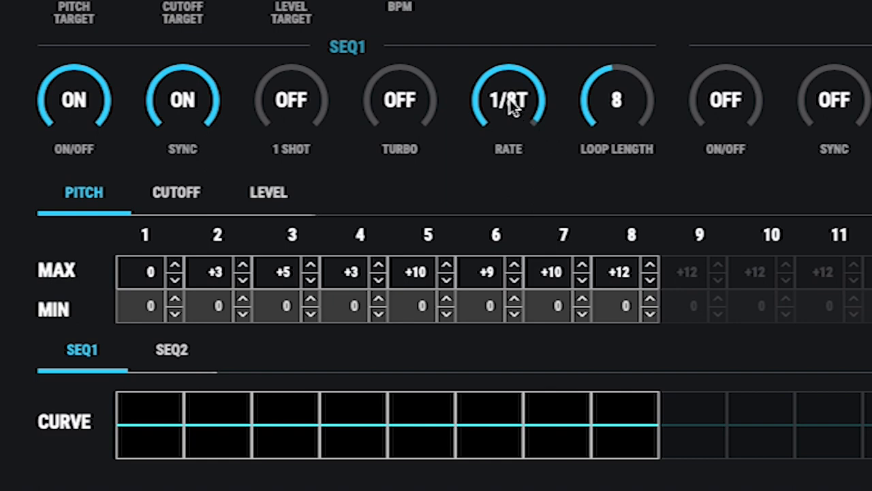
Step: Set the SEQ1 RATE knob to straight 1/8 via the value keypad
{"action": "left_click", "coordinate": [507, 100]}
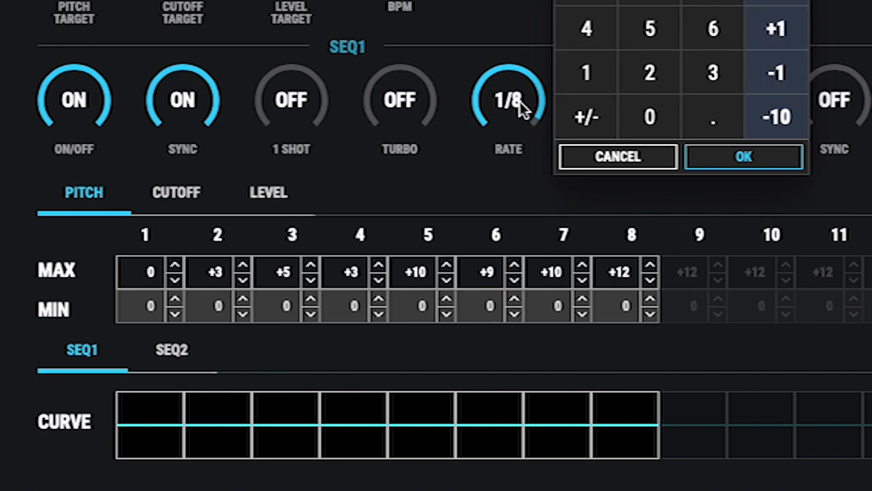
{"action": "left_click", "coordinate": [743, 157]}
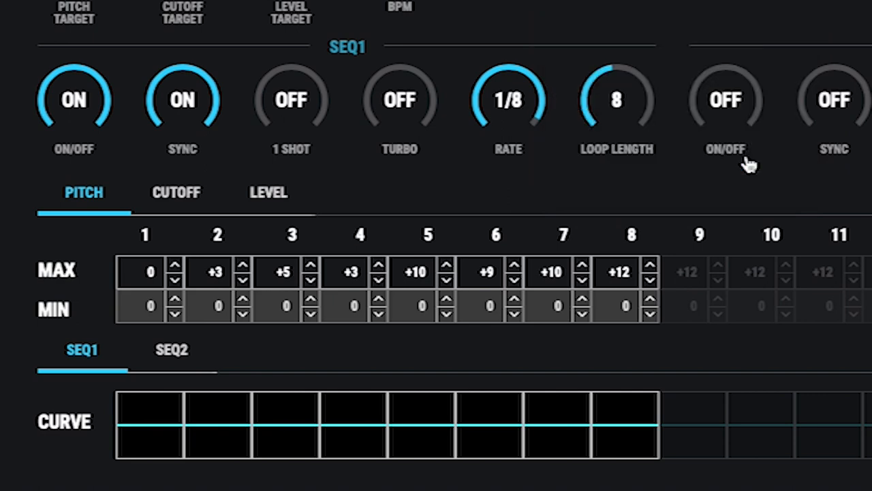
{"action": "mouse_move", "coordinate": [436, 11]}
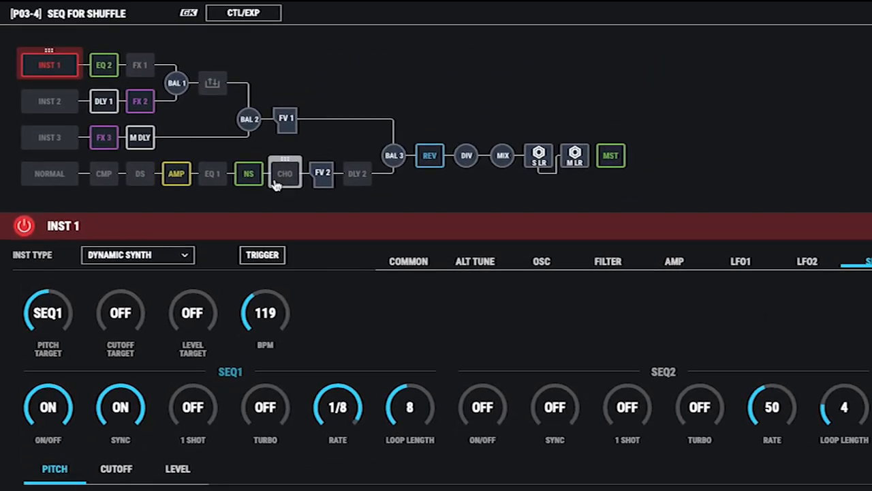
Step: In CTL/EXP, assign CTL1's function to INST 1 HOLD and return to the patch view
{"action": "left_click", "coordinate": [243, 12]}
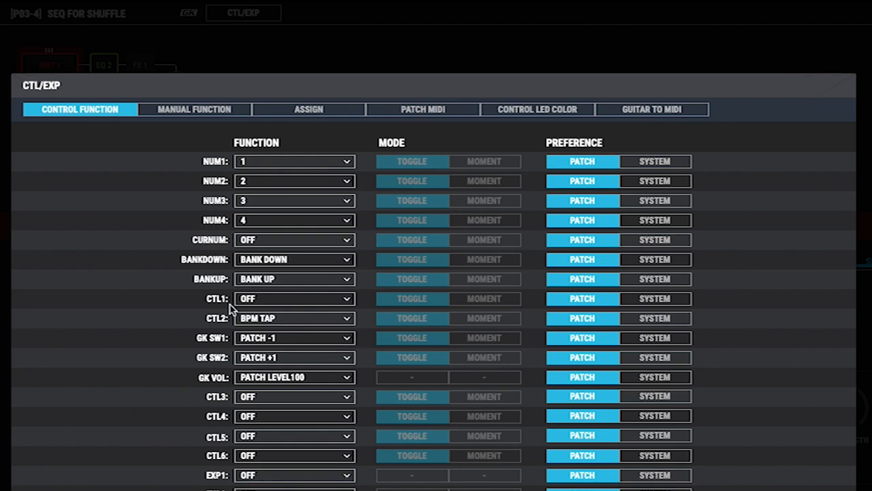
{"action": "mouse_move", "coordinate": [349, 304]}
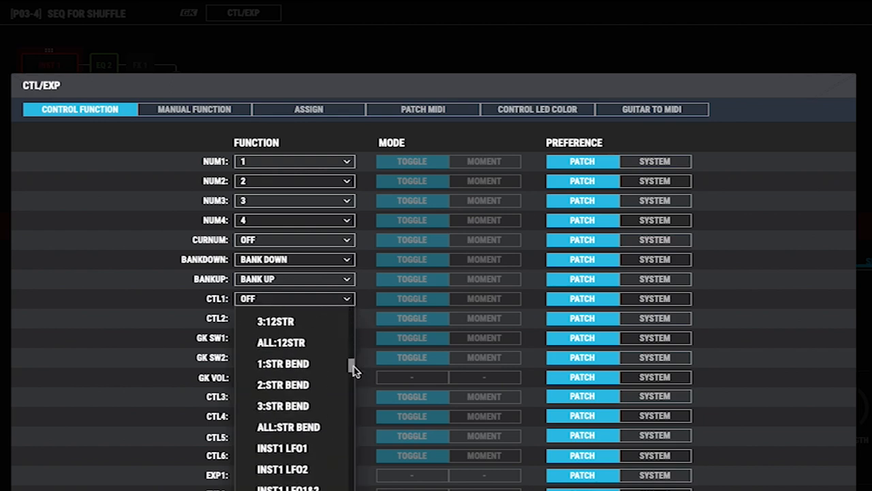
{"action": "scroll", "scroll_direction": "down", "scroll_amount": 3}
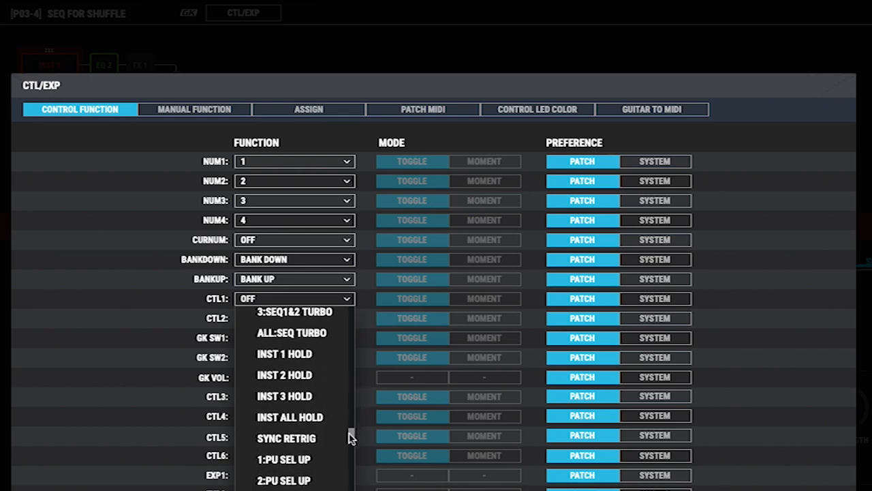
{"action": "mouse_move", "coordinate": [307, 354]}
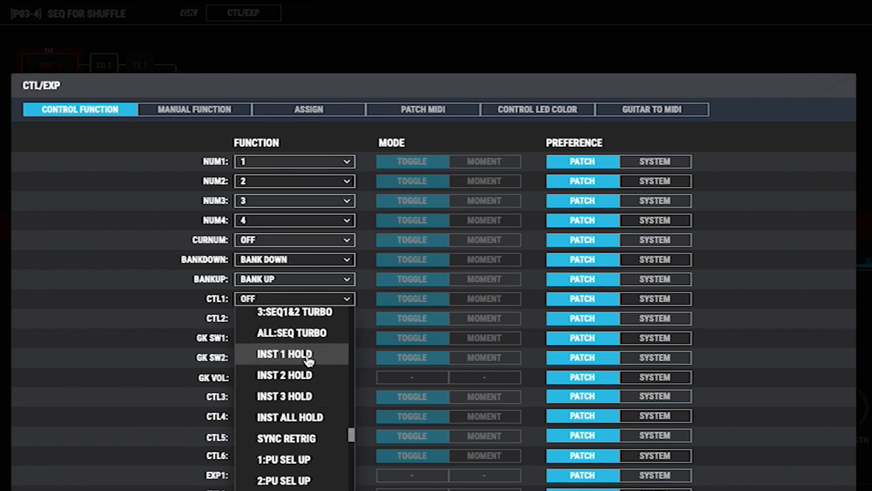
{"action": "left_click", "coordinate": [283, 353]}
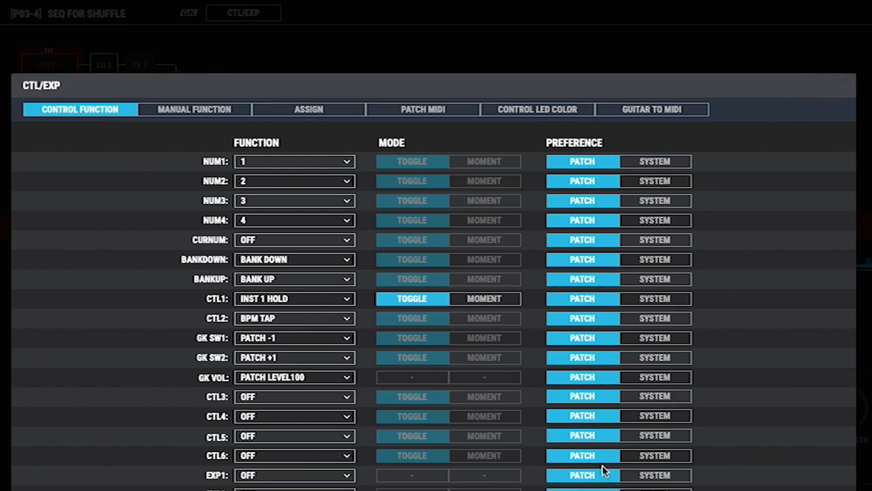
{"action": "left_click", "coordinate": [242, 12]}
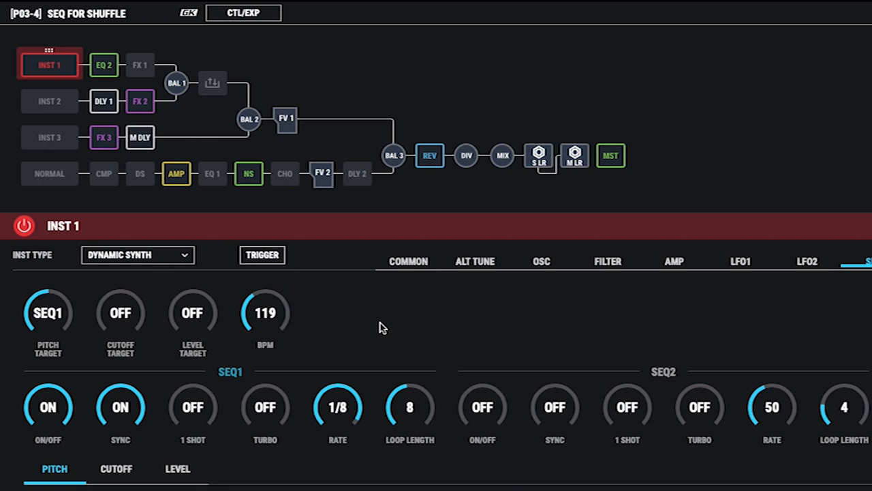
{"action": "mouse_move", "coordinate": [400, 311]}
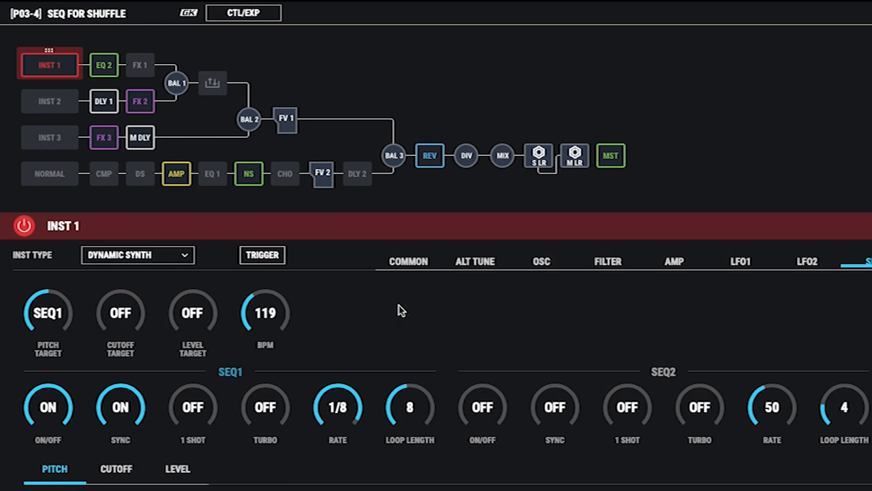
{"action": "mouse_move", "coordinate": [416, 417]}
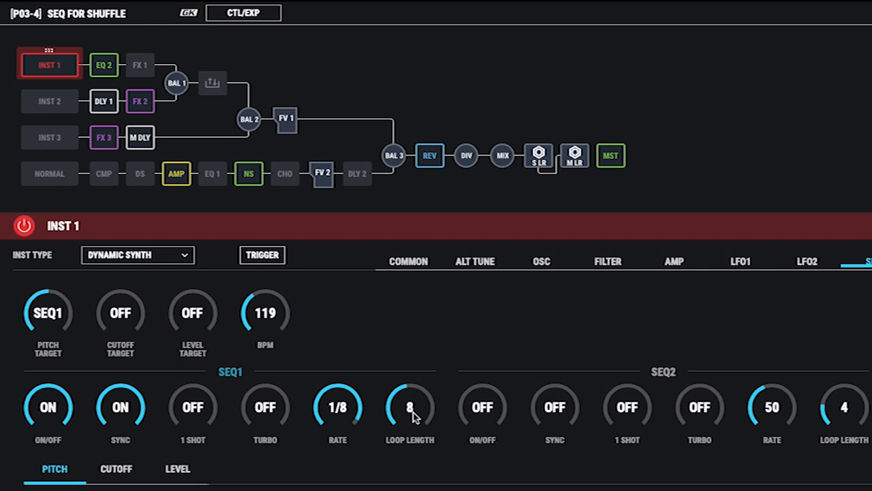
{"action": "mouse_move", "coordinate": [286, 343]}
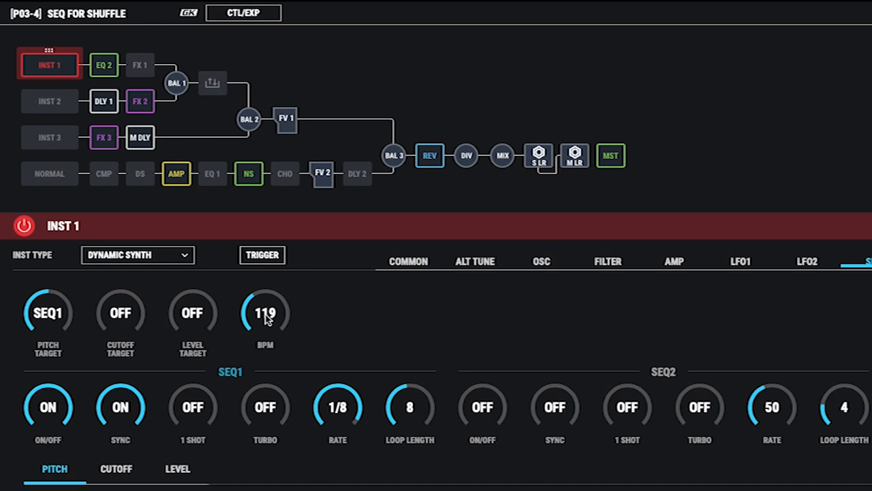
Step: Raise the SEQ1 tempo from 119 to 170 BPM and confirm it on the keypad
{"action": "left_click_drag", "start_coordinate": [264, 312], "coordinate": [264, 293]}
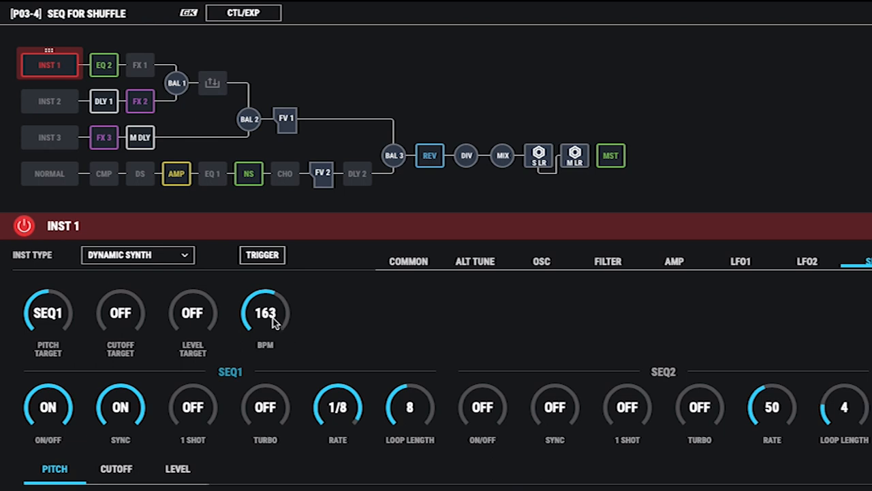
{"action": "left_click_drag", "start_coordinate": [265, 313], "coordinate": [265, 293]}
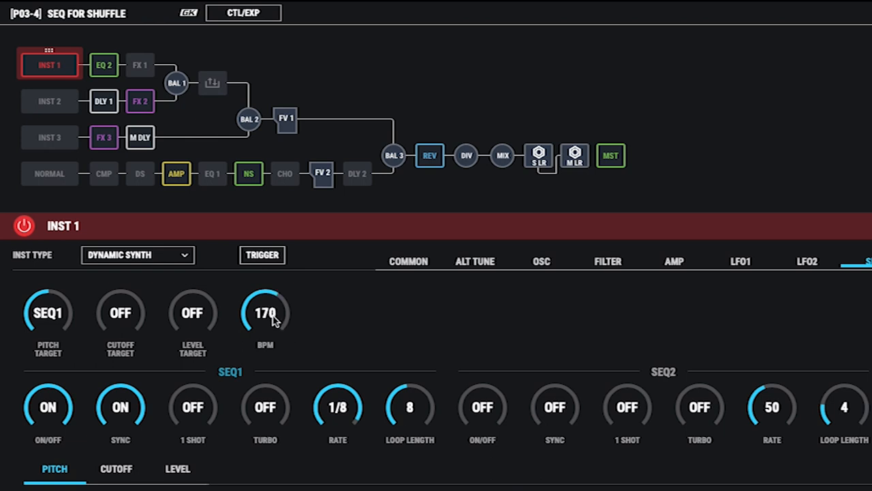
{"action": "left_click", "coordinate": [265, 312]}
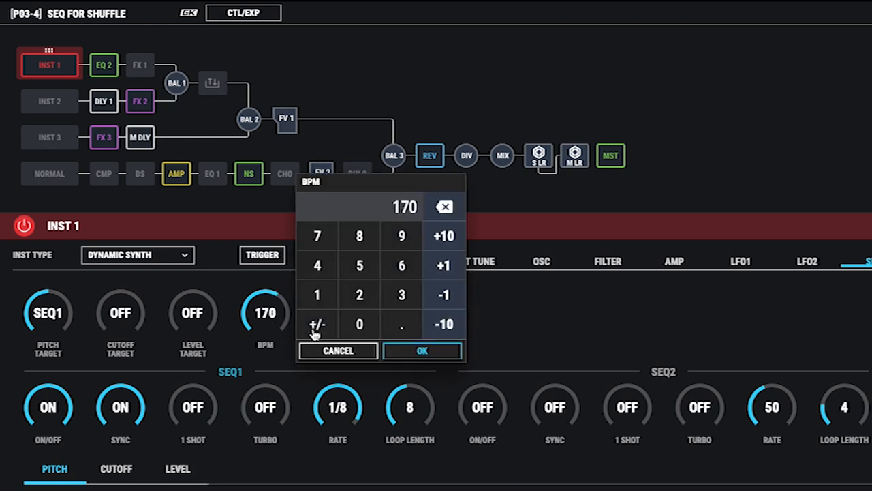
{"action": "left_click", "coordinate": [423, 350]}
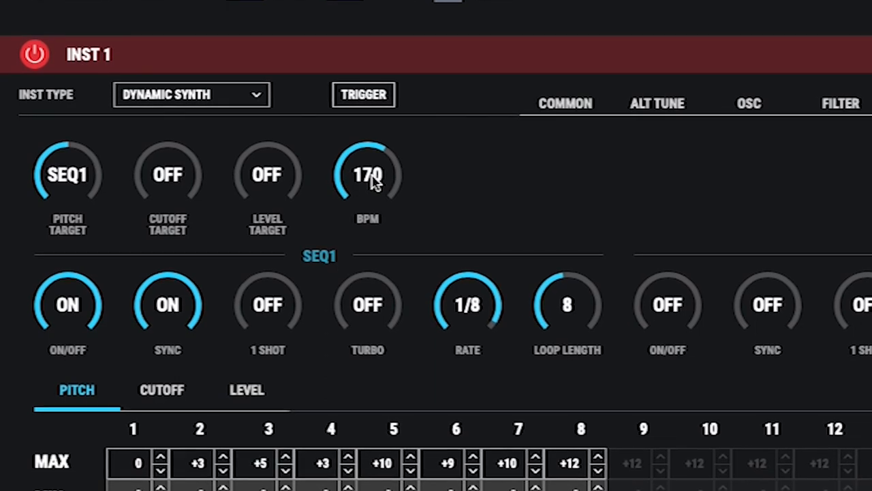
Step: Turn Turbo on for SEQ1 and settle the sequencer tempo at 167 BPM
{"action": "left_click_drag", "start_coordinate": [368, 175], "coordinate": [378, 147]}
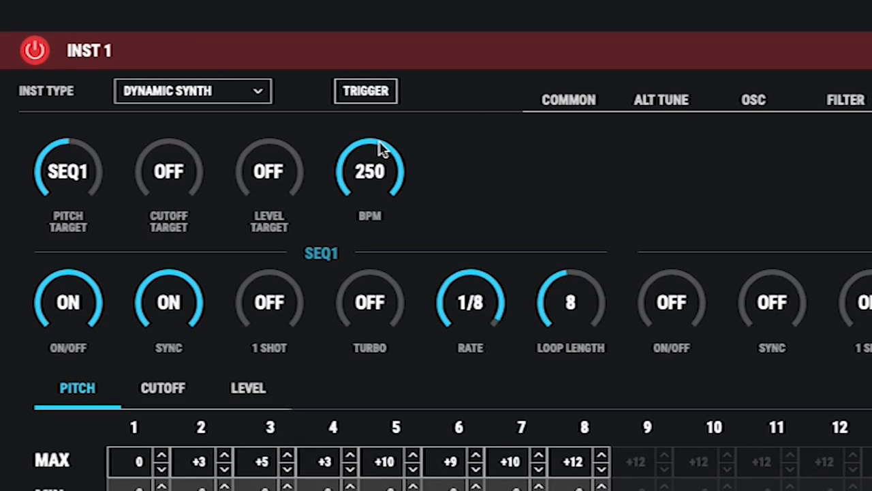
{"action": "left_click", "coordinate": [370, 172]}
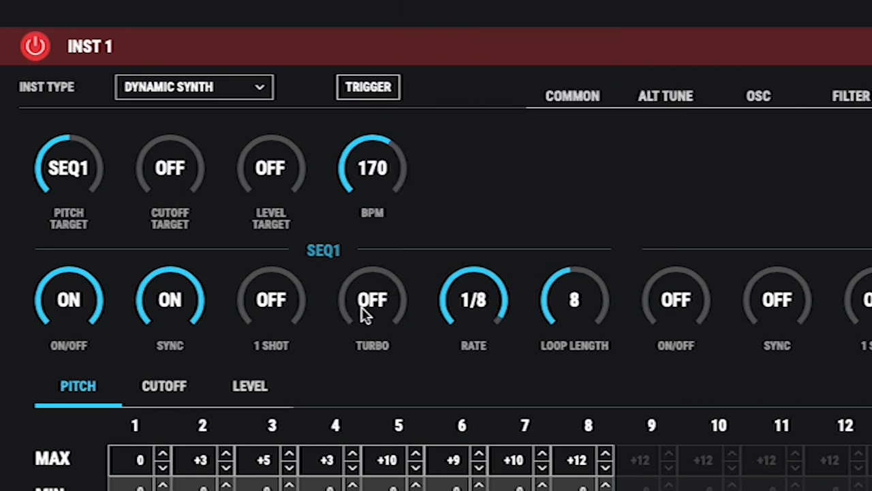
{"action": "left_click", "coordinate": [372, 300]}
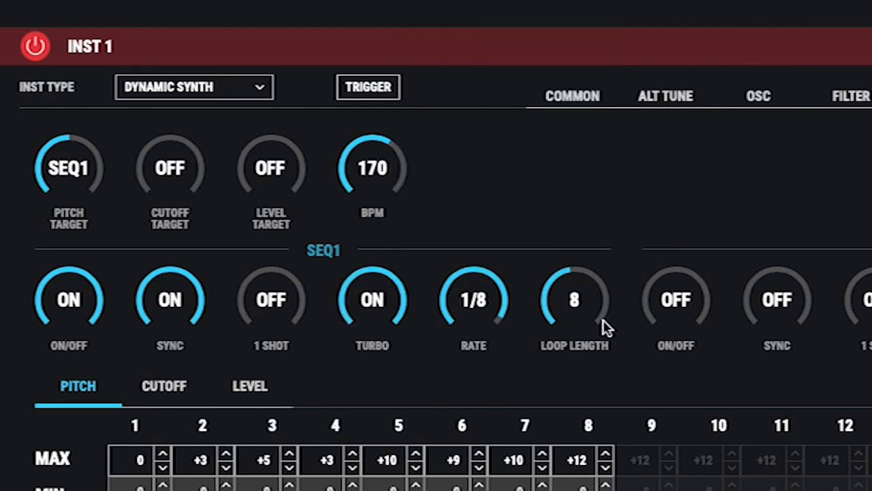
{"action": "mouse_move", "coordinate": [373, 171]}
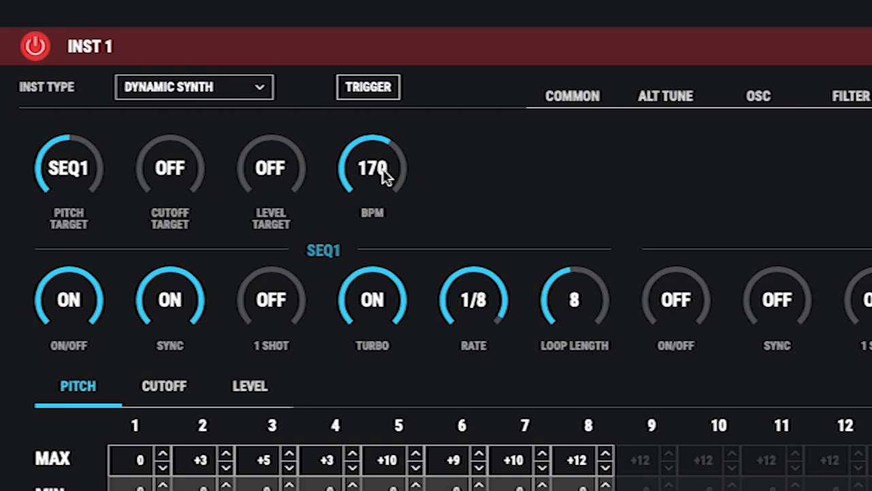
{"action": "left_click", "coordinate": [372, 169]}
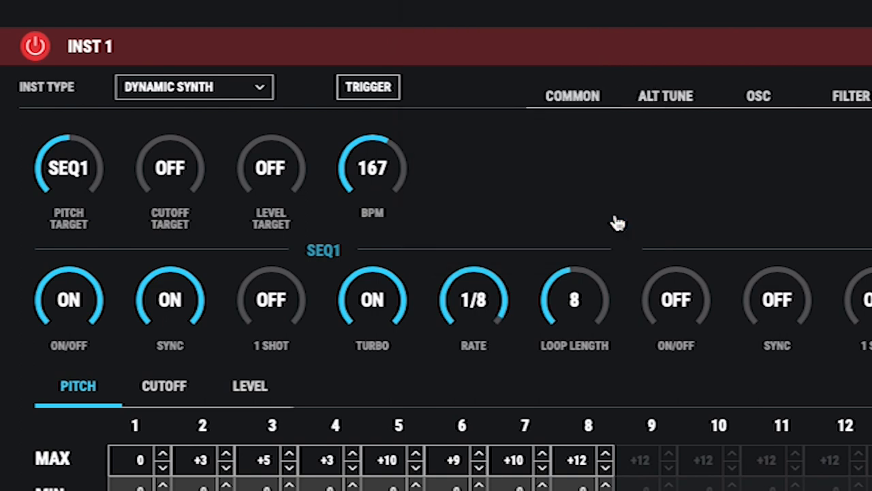
{"action": "left_click", "coordinate": [758, 95]}
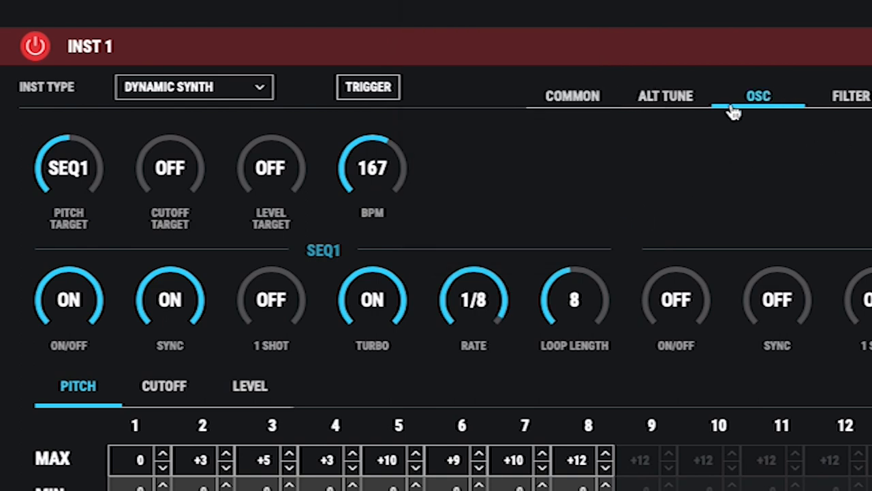
Step: Set the INST 1 oscillator WAVEFORM to SQR instead of Super Saw
{"action": "left_click", "coordinate": [758, 96]}
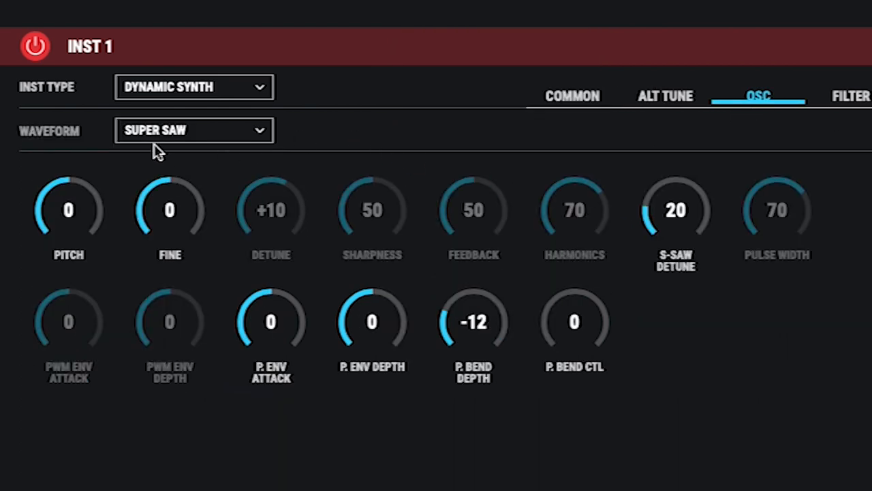
{"action": "left_click", "coordinate": [194, 131]}
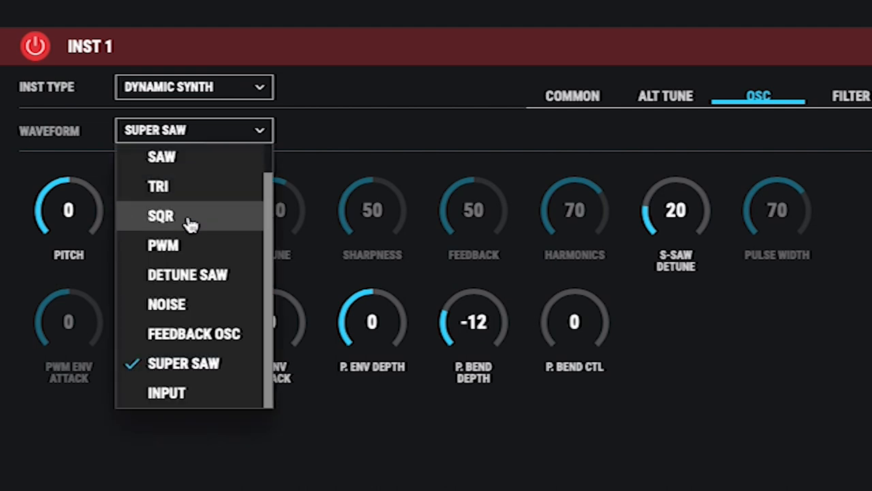
{"action": "left_click", "coordinate": [161, 216]}
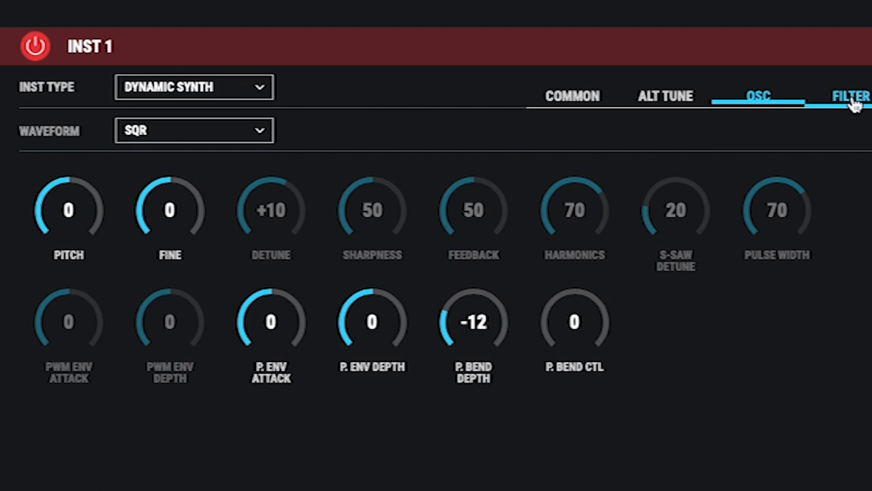
Step: Lower the filter CUTOFF from 90 to about 58 and raise RESONANCE from 20 to 53
{"action": "left_click", "coordinate": [851, 95]}
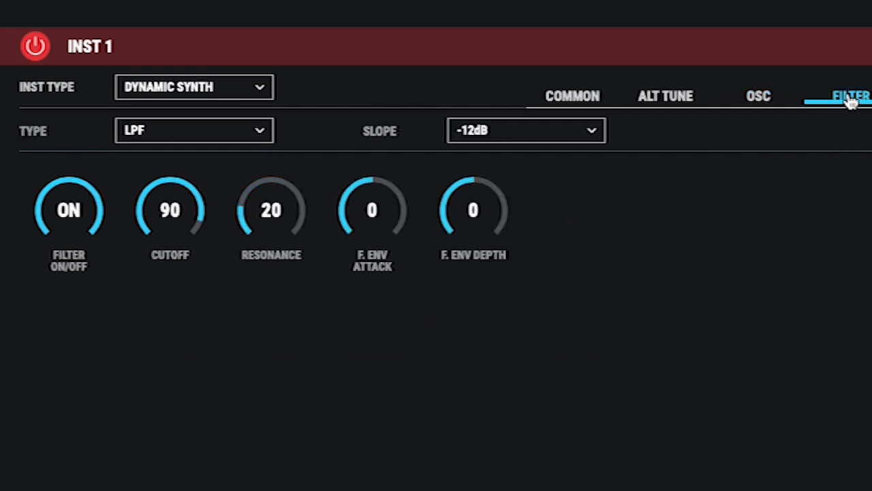
{"action": "left_click_drag", "start_coordinate": [171, 210], "coordinate": [170, 218]}
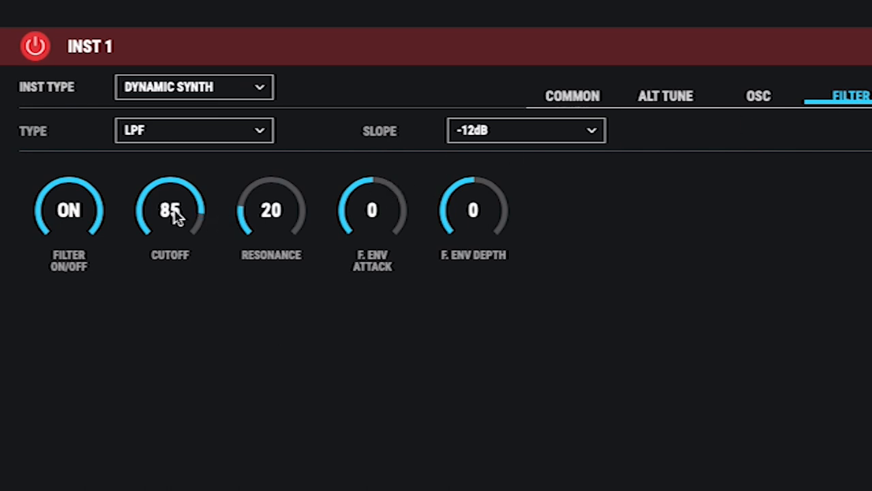
{"action": "left_click_drag", "start_coordinate": [169, 210], "coordinate": [169, 231]}
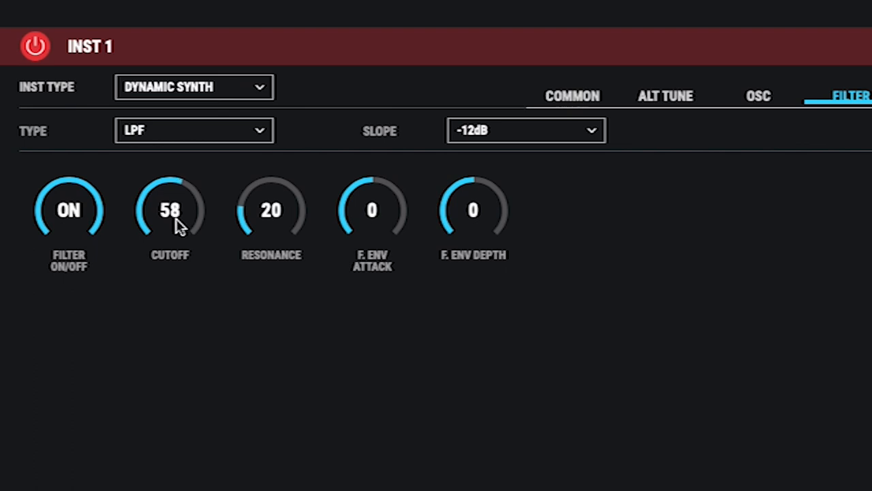
{"action": "mouse_move", "coordinate": [275, 218]}
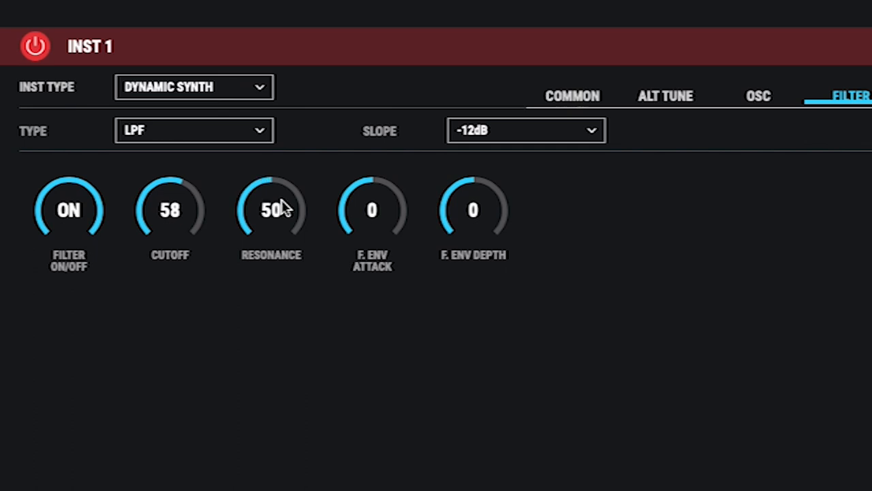
{"action": "left_click_drag", "start_coordinate": [270, 210], "coordinate": [269, 197]}
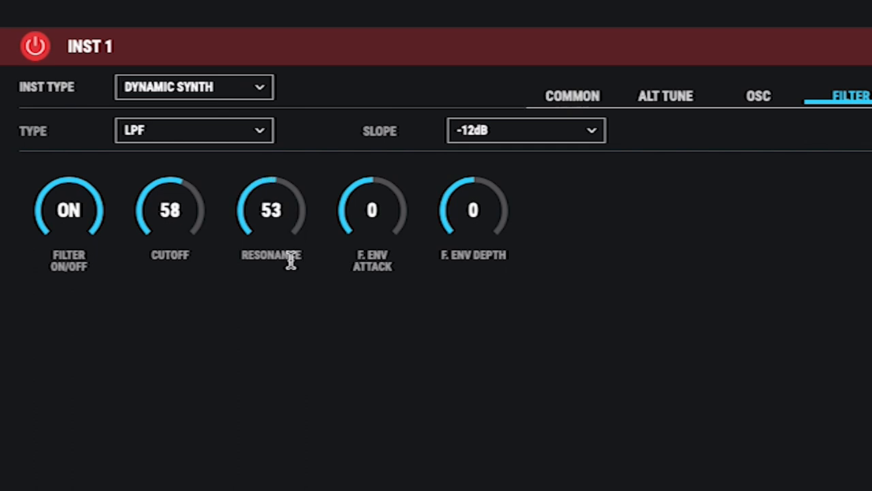
{"action": "mouse_move", "coordinate": [207, 228]}
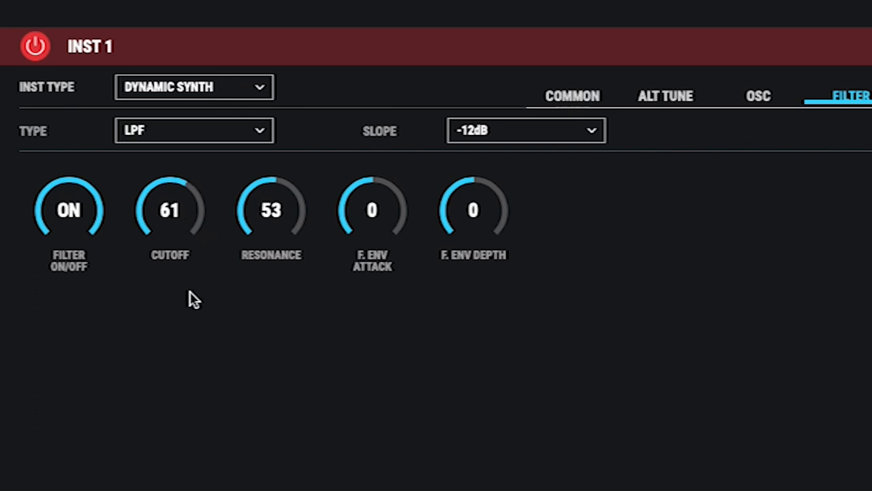
{"action": "mouse_move", "coordinate": [297, 442]}
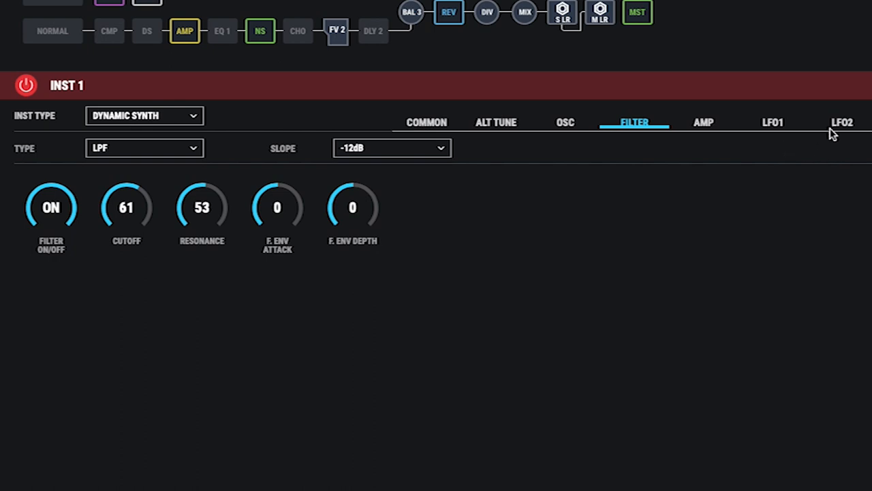
Step: Switch LFO2 on with pitch depth 0, rate 1/16, filter depth 21 and BPM 161
{"action": "left_click", "coordinate": [842, 123]}
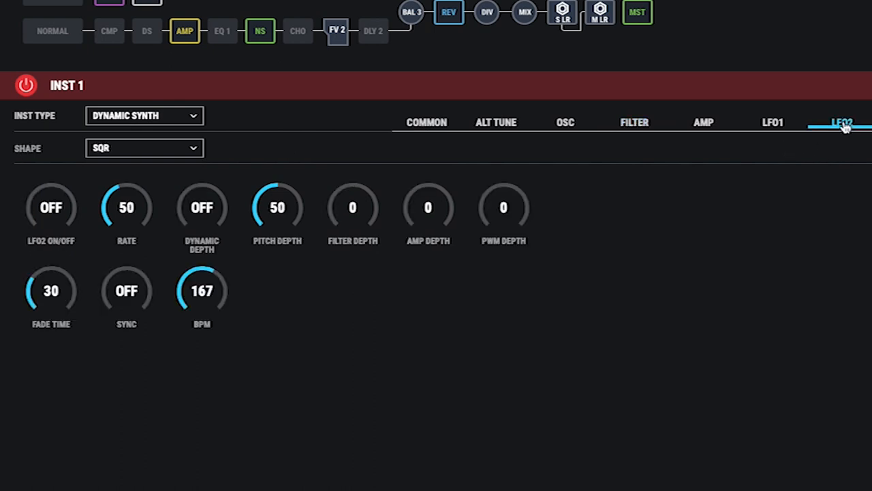
{"action": "mouse_move", "coordinate": [252, 240]}
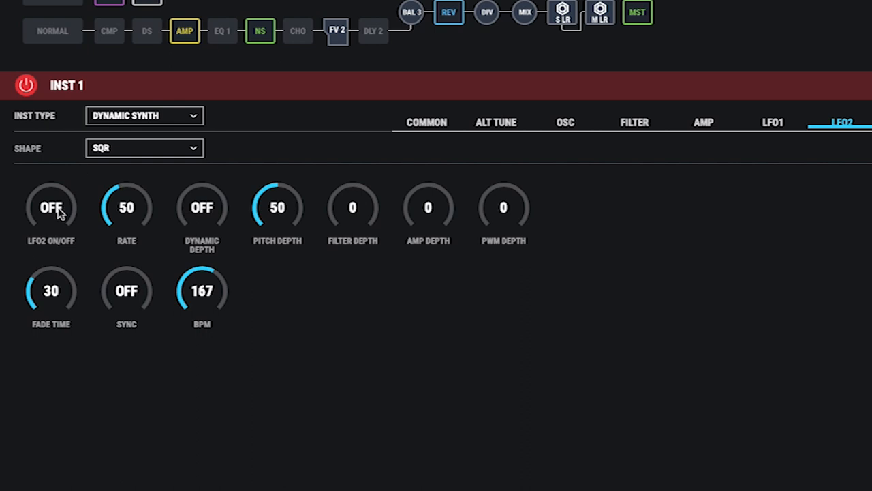
{"action": "left_click", "coordinate": [52, 207]}
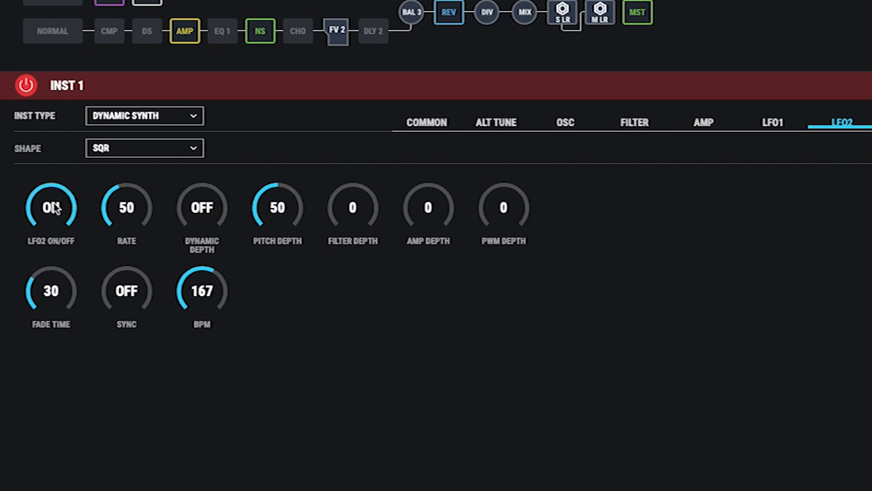
{"action": "left_click", "coordinate": [51, 207]}
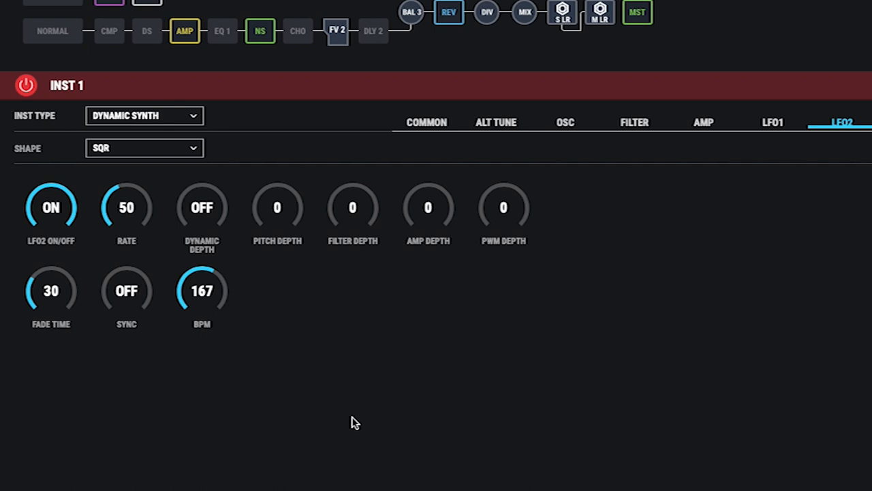
{"action": "mouse_move", "coordinate": [188, 352]}
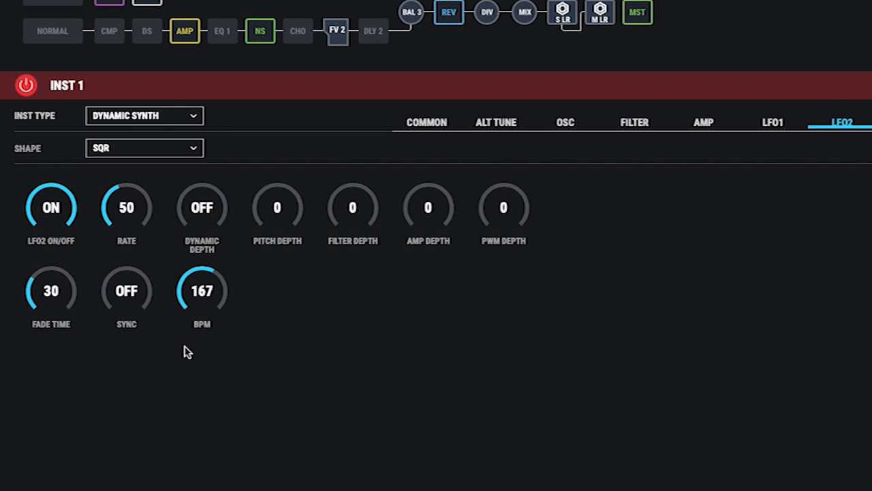
{"action": "mouse_move", "coordinate": [126, 199]}
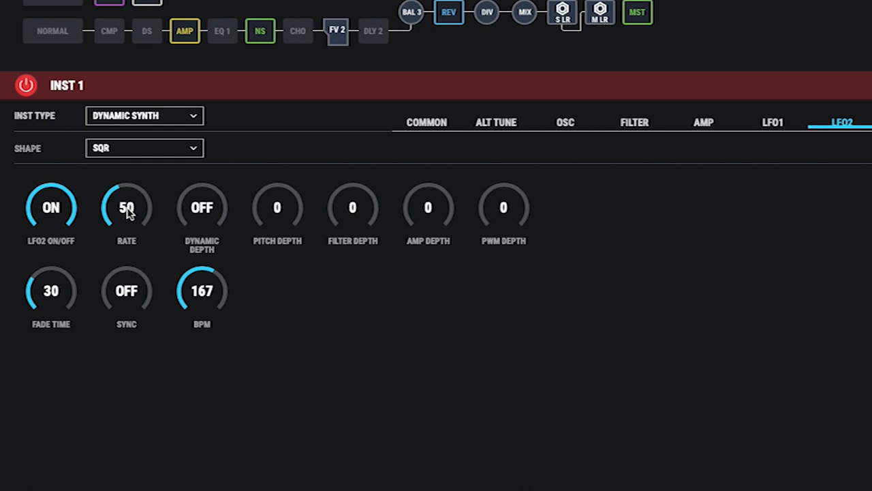
{"action": "left_click", "coordinate": [126, 207]}
{"action": "type", "text": "100"}
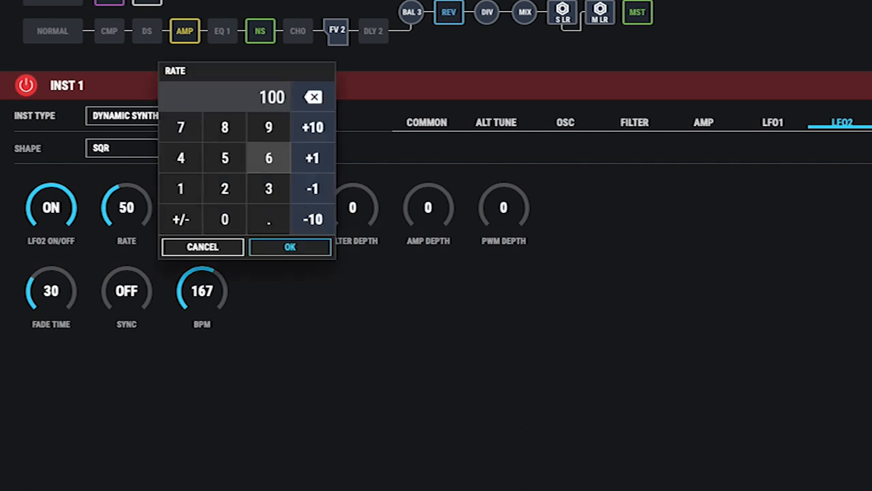
{"action": "left_click", "coordinate": [314, 158]}
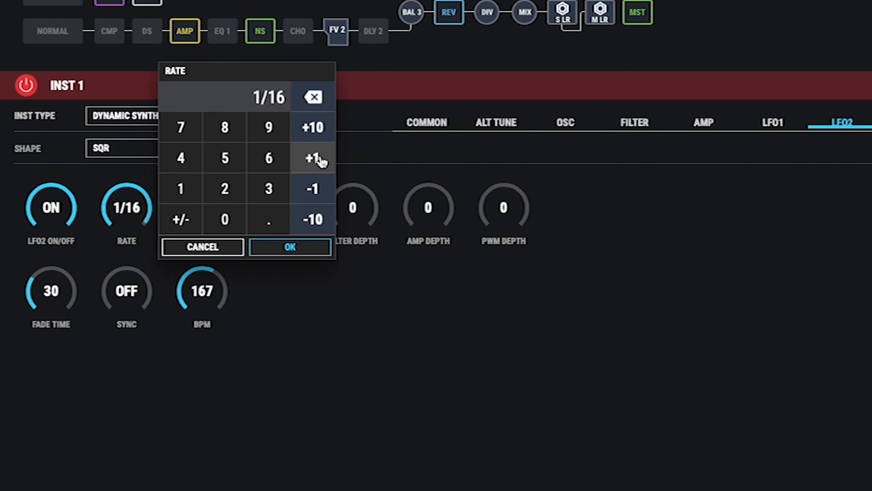
{"action": "left_click", "coordinate": [289, 247]}
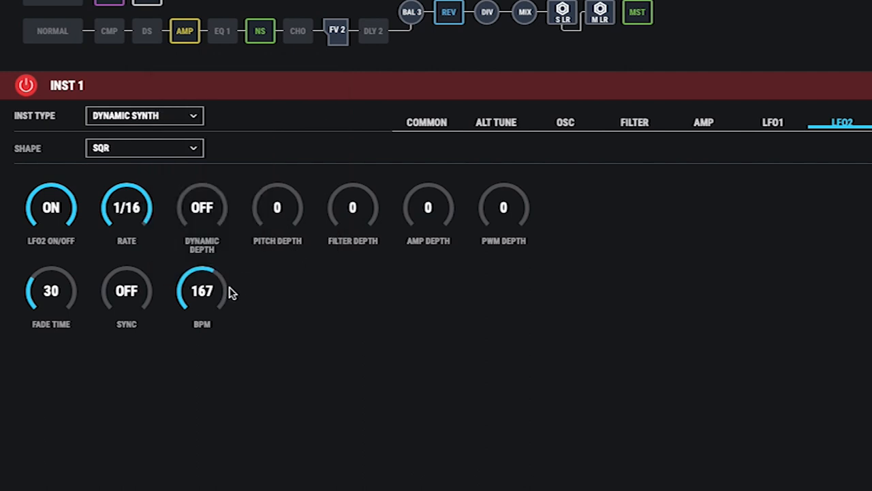
{"action": "mouse_move", "coordinate": [353, 218]}
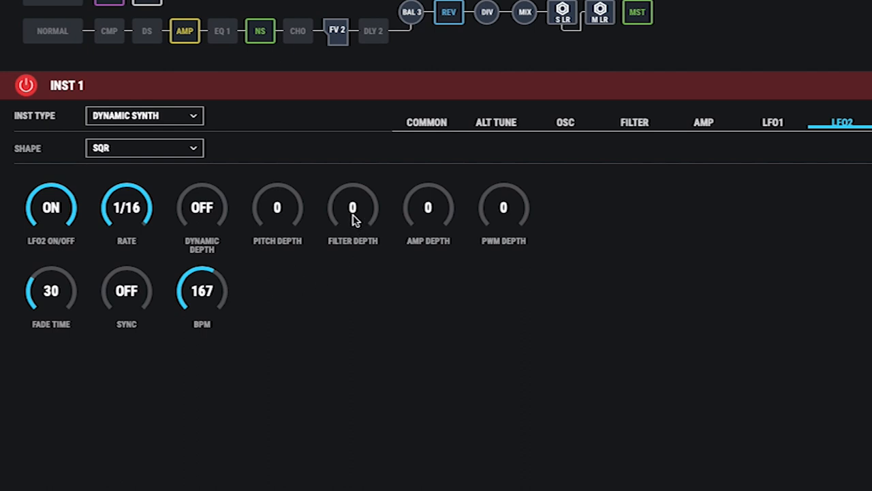
{"action": "left_click_drag", "start_coordinate": [353, 207], "coordinate": [353, 198]}
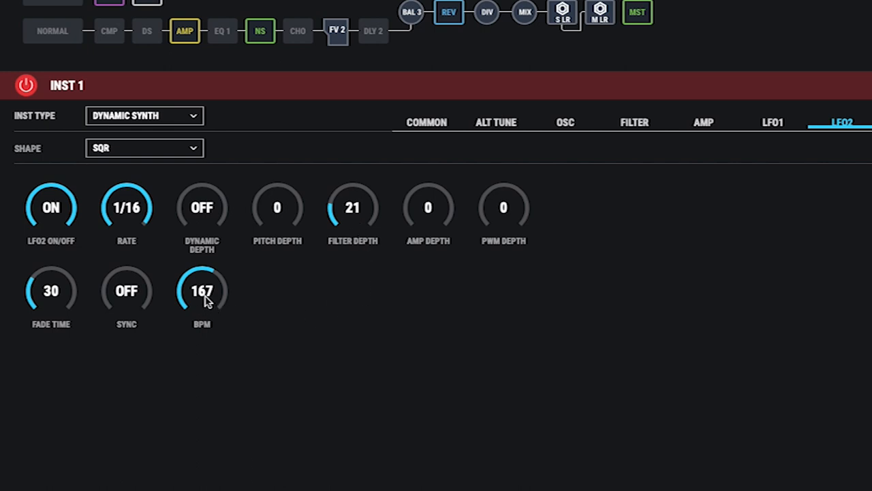
{"action": "left_click_drag", "start_coordinate": [202, 291], "coordinate": [259, 344]}
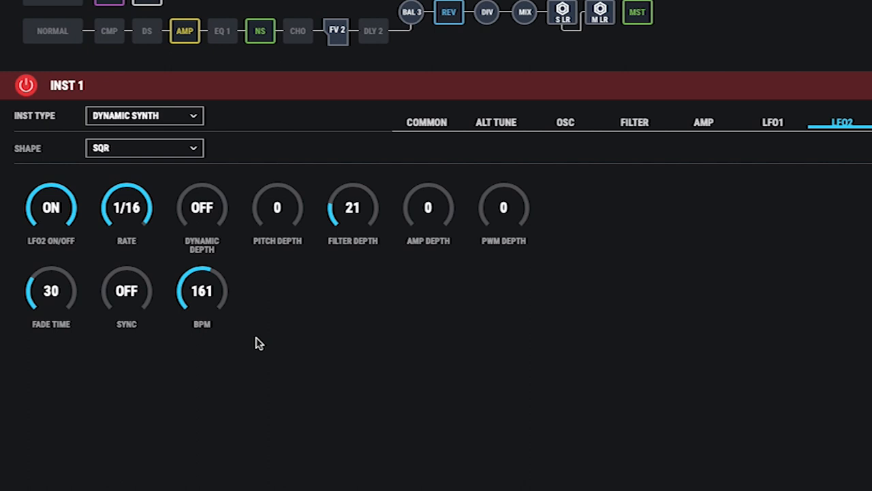
{"action": "mouse_move", "coordinate": [679, 177]}
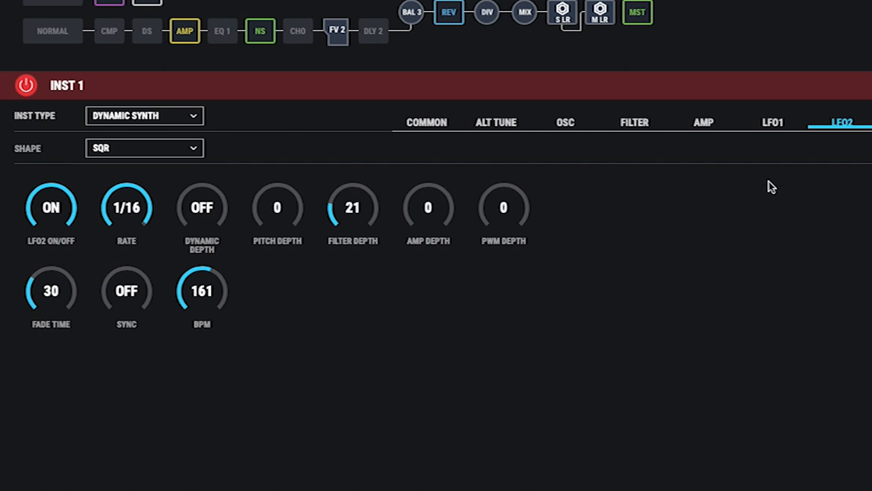
Step: Switch LFO1 on with rate 1 and raise its filter depth from 30 to 45
{"action": "left_click", "coordinate": [773, 122]}
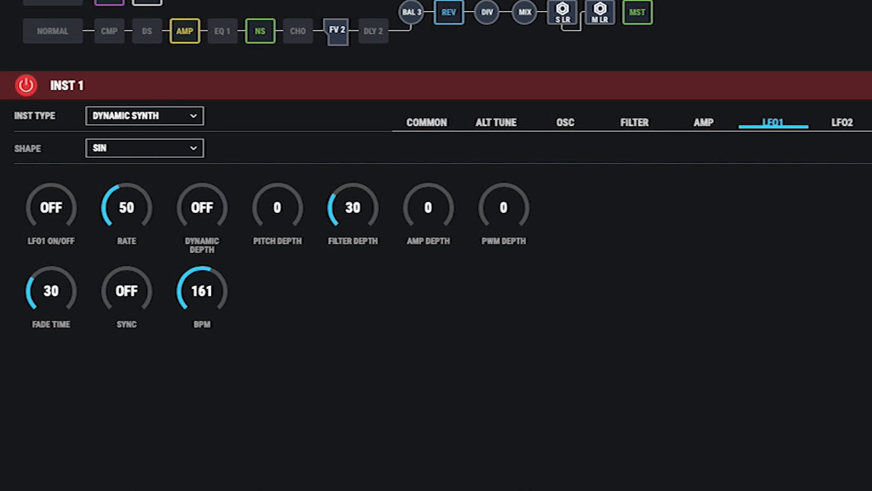
{"action": "mouse_move", "coordinate": [55, 215]}
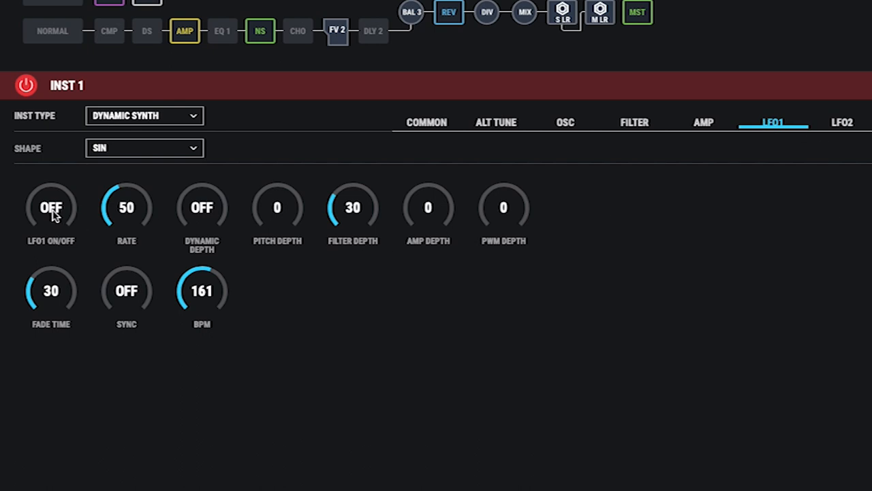
{"action": "mouse_move", "coordinate": [62, 242]}
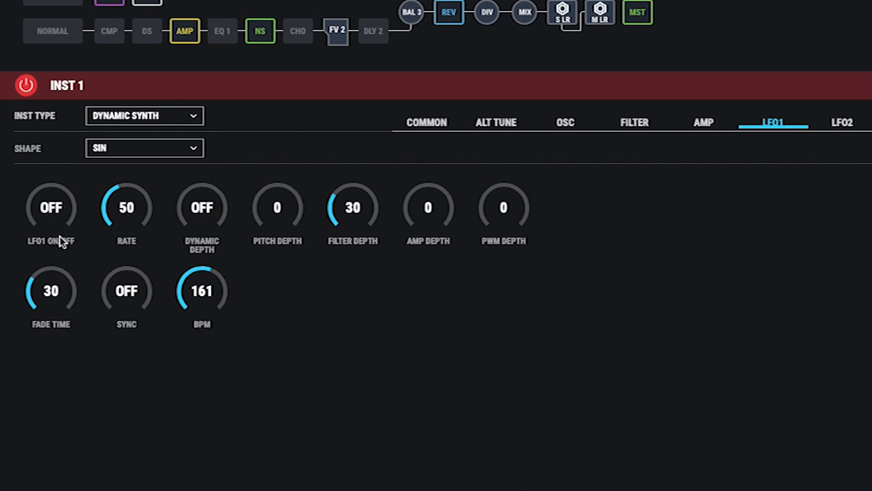
{"action": "mouse_move", "coordinate": [53, 225]}
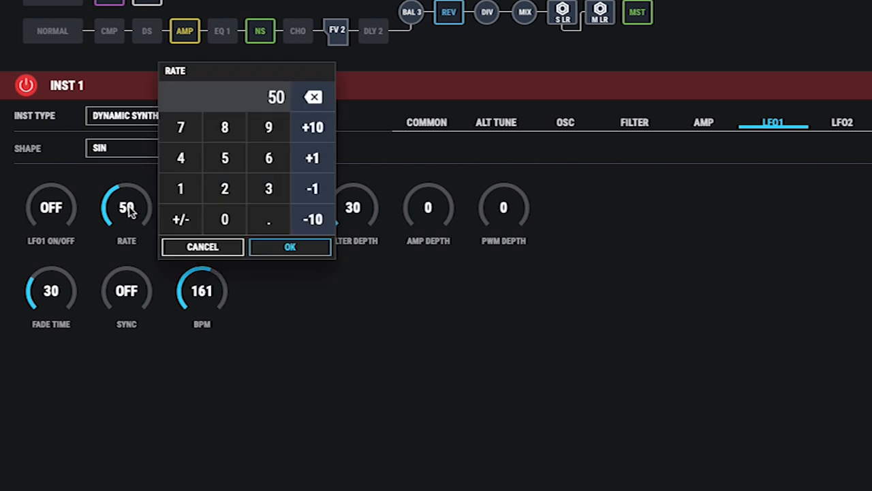
{"action": "left_click", "coordinate": [289, 247]}
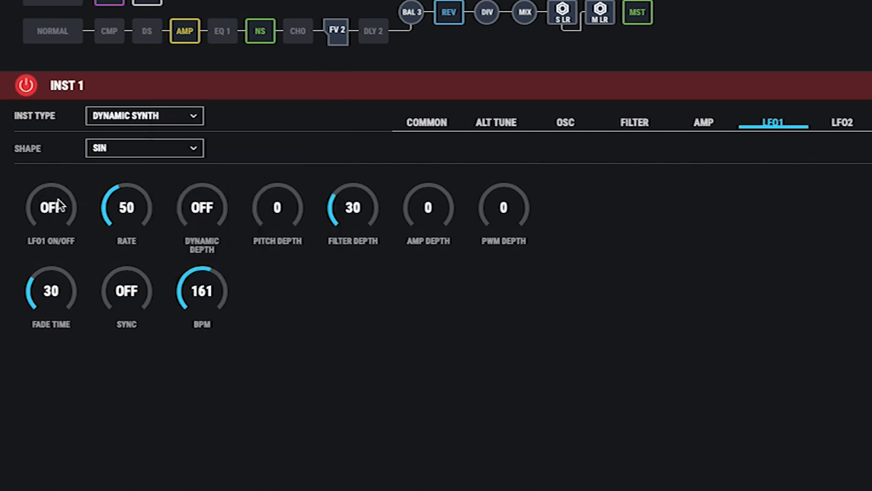
{"action": "left_click", "coordinate": [51, 207]}
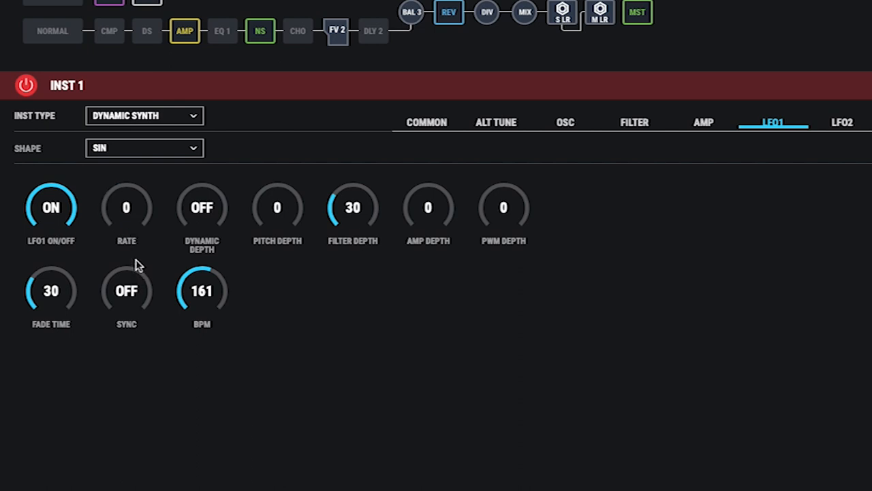
{"action": "left_click", "coordinate": [125, 207]}
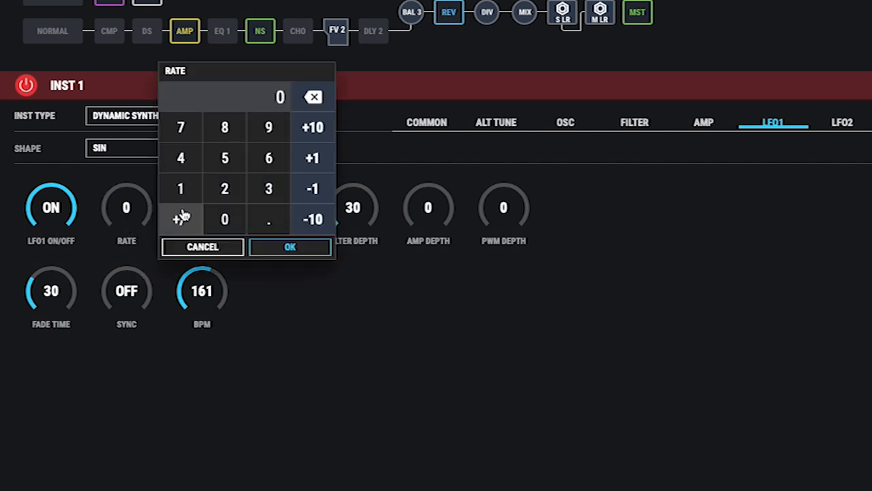
{"action": "left_click", "coordinate": [289, 246]}
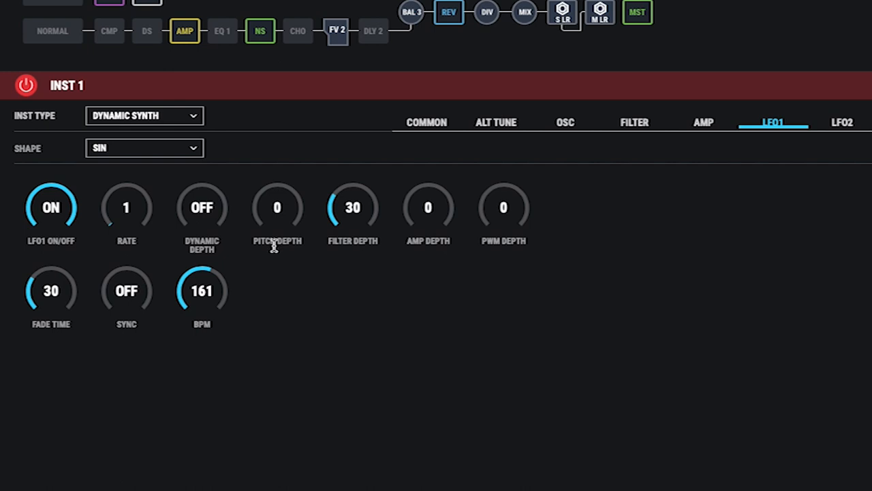
{"action": "mouse_move", "coordinate": [353, 207]}
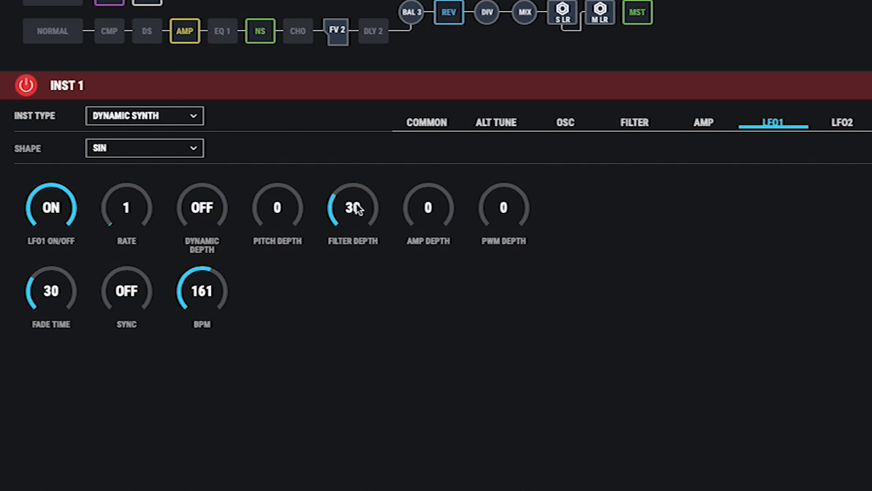
{"action": "left_click_drag", "start_coordinate": [353, 207], "coordinate": [353, 191]}
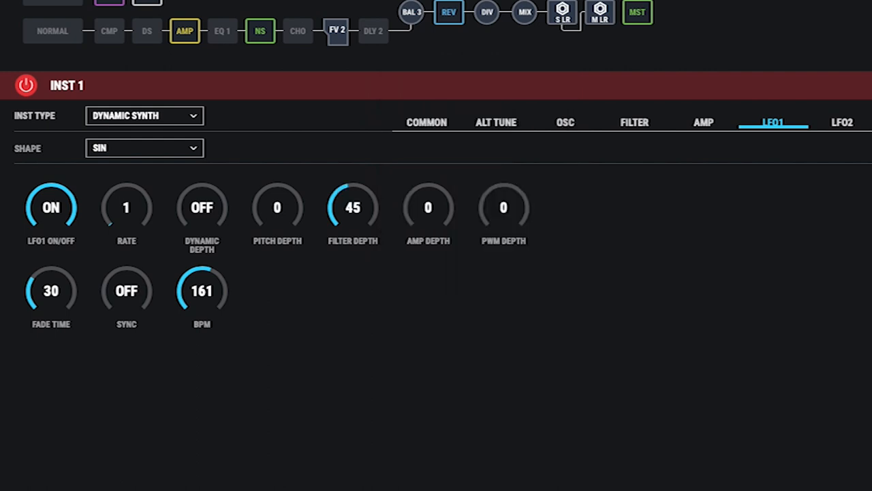
{"action": "mouse_move", "coordinate": [199, 376]}
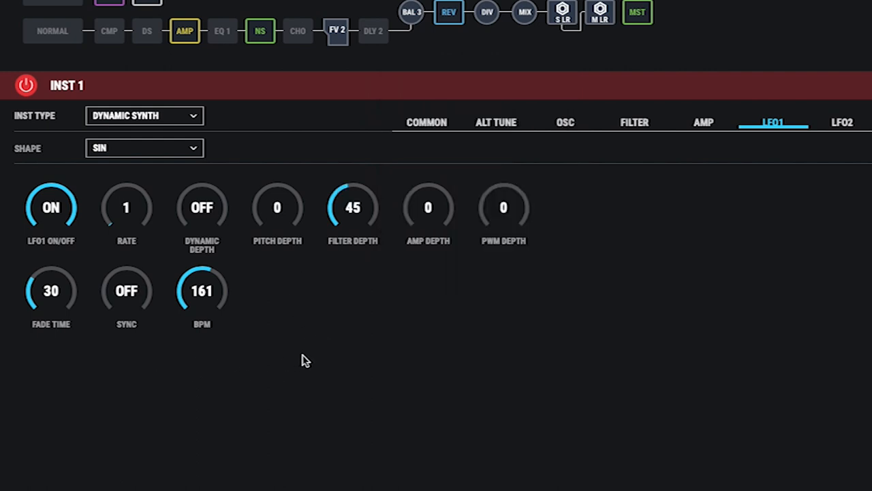
{"action": "mouse_move", "coordinate": [475, 349]}
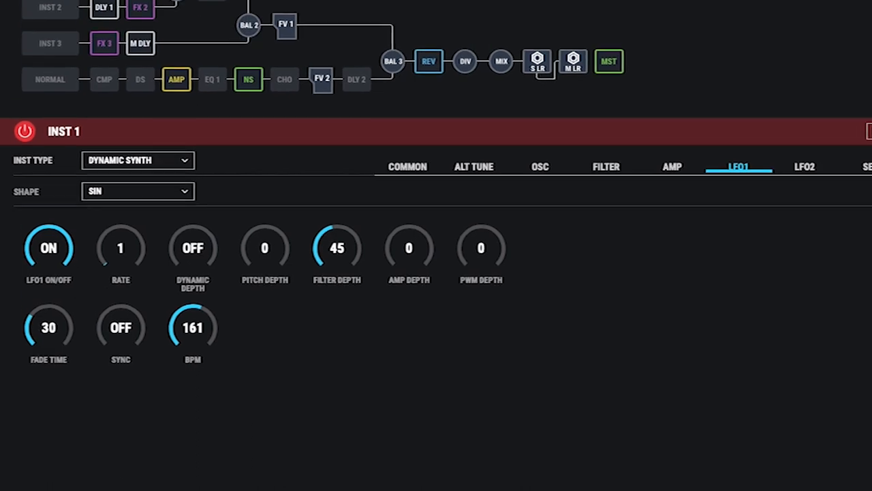
Step: Set Equalizer 2's low-mid gain to 0 dB, down from +2 dB
{"action": "left_click", "coordinate": [96, 56]}
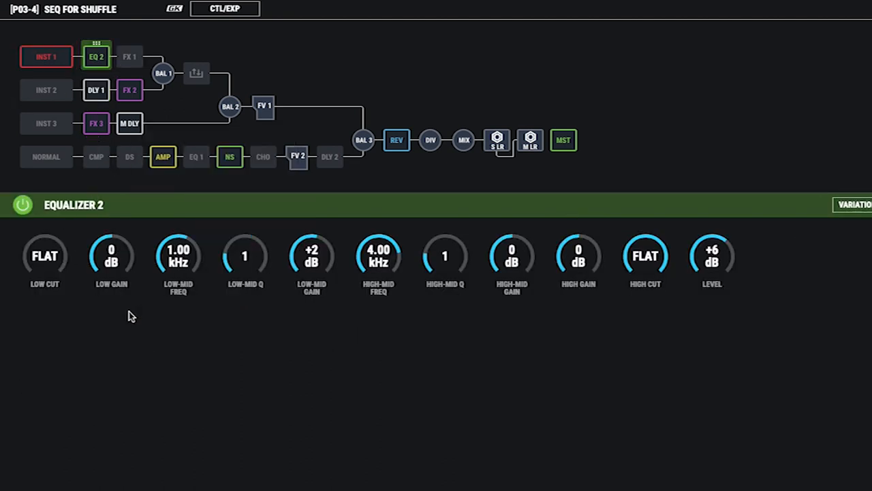
{"action": "mouse_move", "coordinate": [633, 267]}
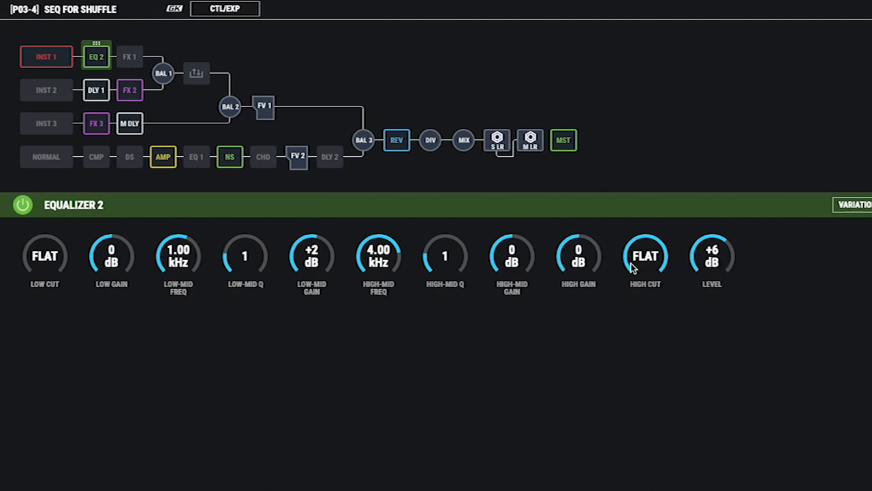
{"action": "left_click", "coordinate": [311, 256]}
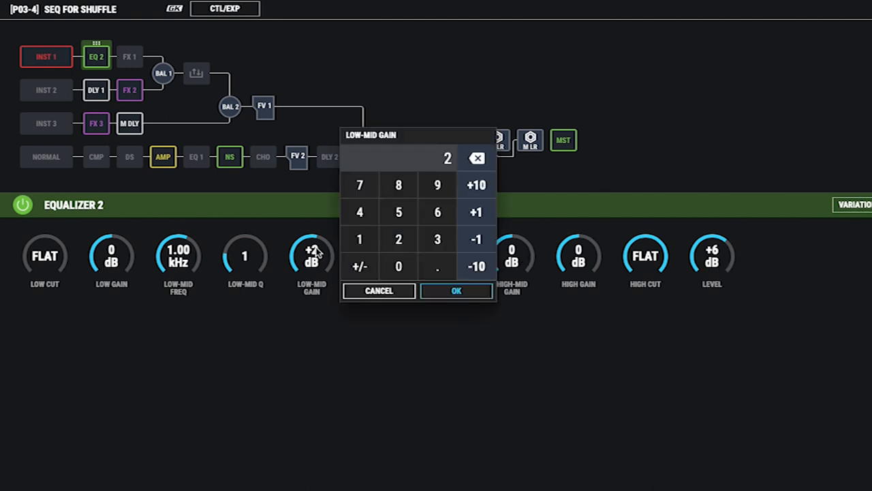
{"action": "left_click", "coordinate": [455, 290]}
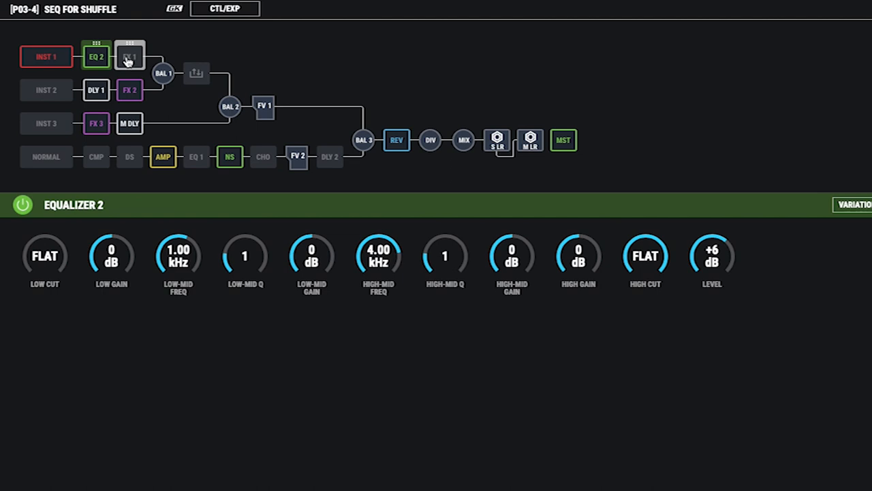
Step: Switch FX1 on and make it a reverb of the Spring type
{"action": "left_click", "coordinate": [129, 56]}
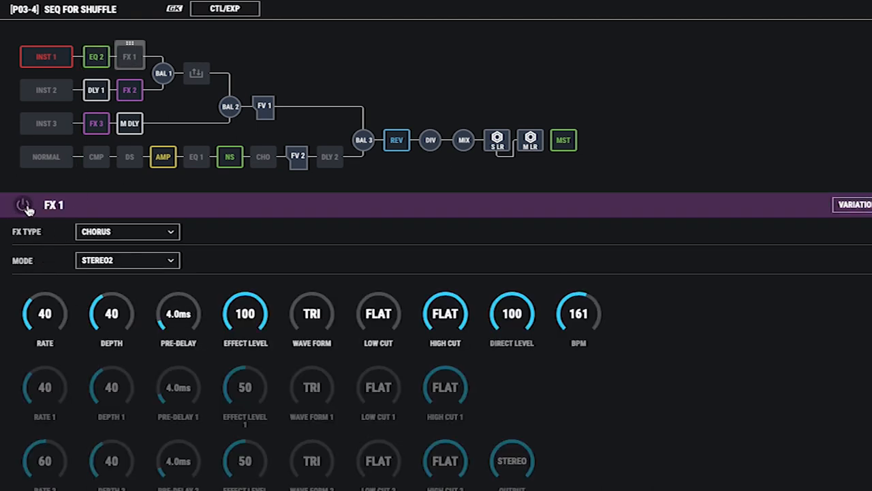
{"action": "left_click", "coordinate": [22, 205]}
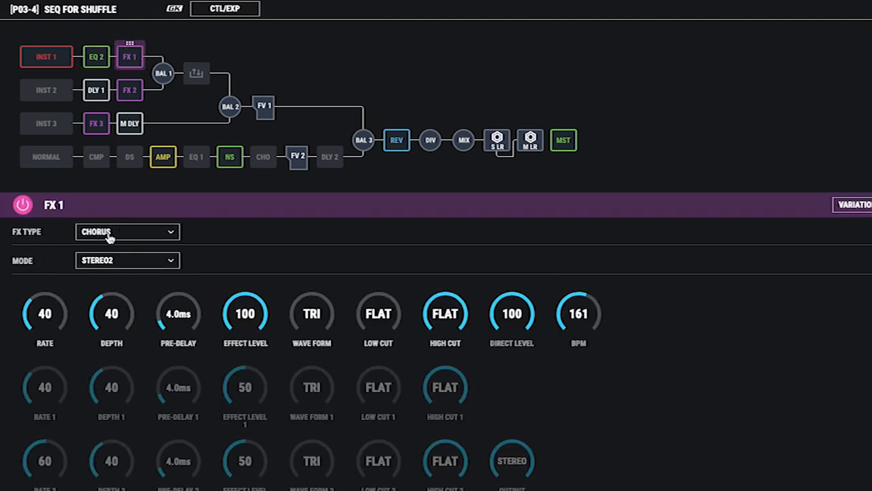
{"action": "left_click", "coordinate": [126, 232]}
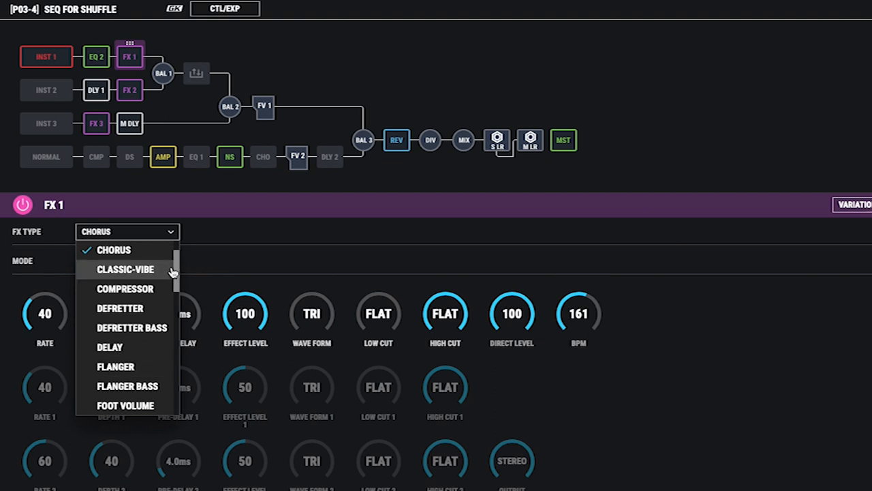
{"action": "scroll", "scroll_direction": "down", "scroll_amount": 3}
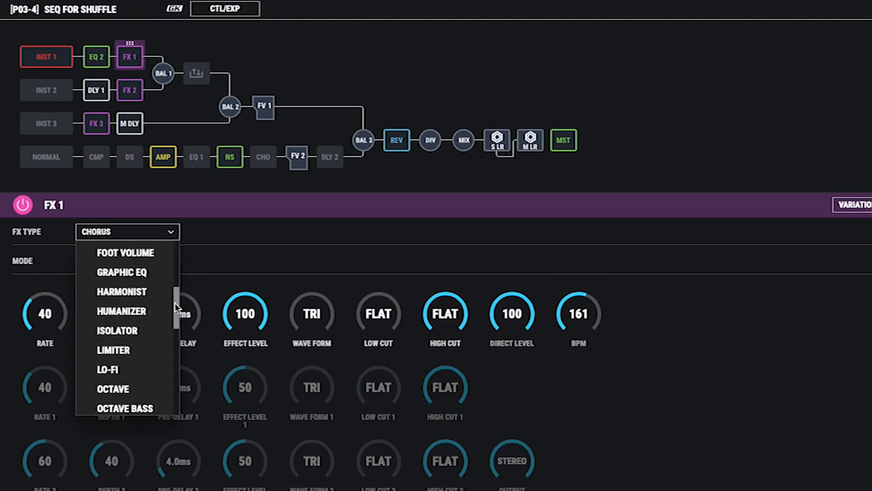
{"action": "scroll", "scroll_direction": "down", "scroll_amount": 3}
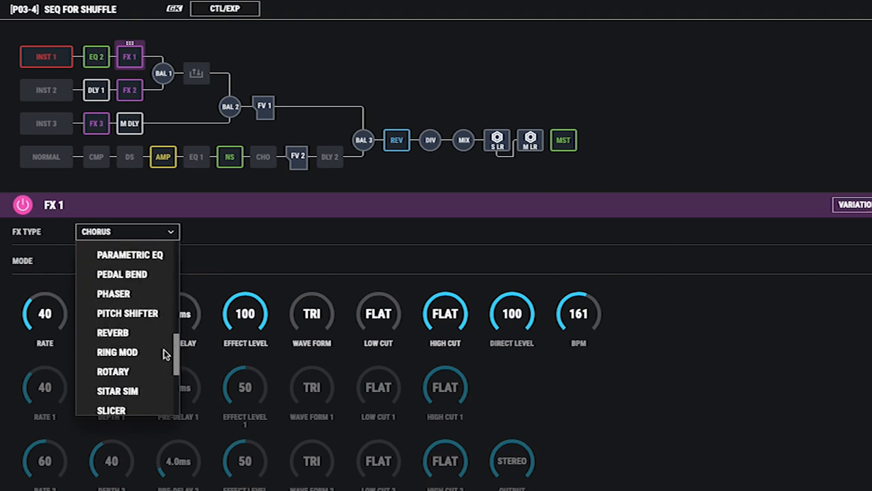
{"action": "left_click", "coordinate": [112, 333]}
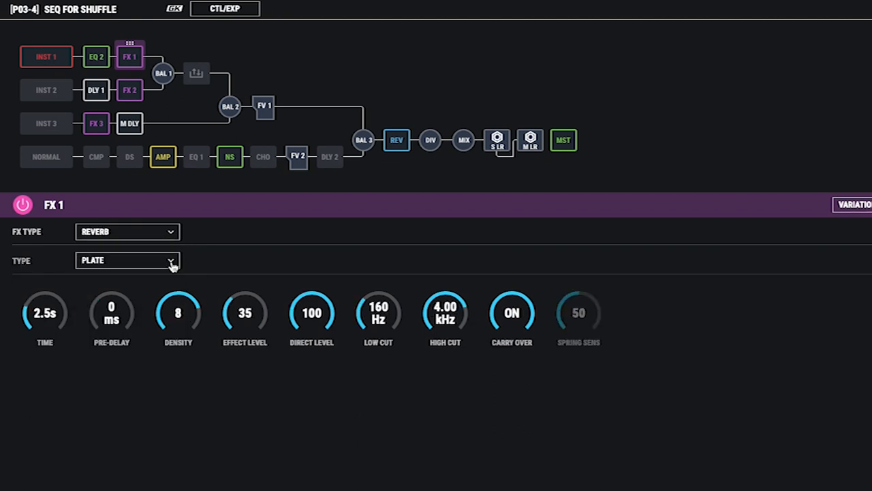
{"action": "left_click", "coordinate": [128, 259]}
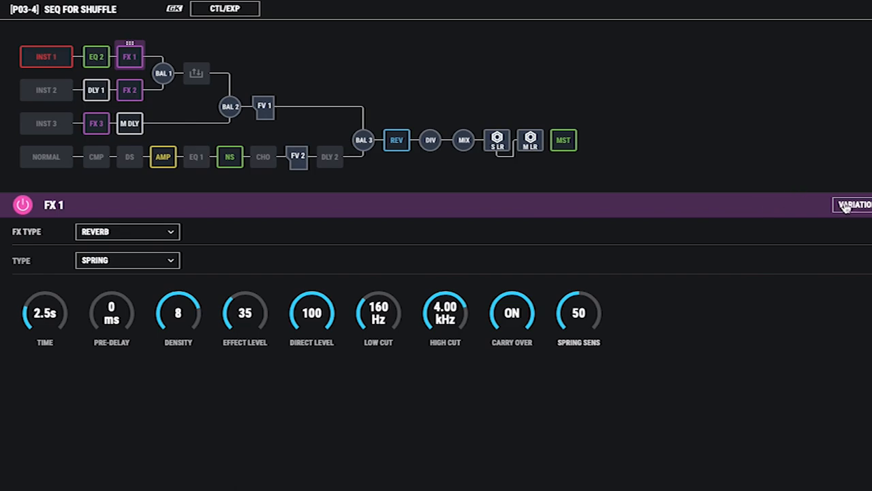
Step: Load the 04 SPRING reverb variation and settle the effect level at about 64
{"action": "left_click", "coordinate": [853, 204]}
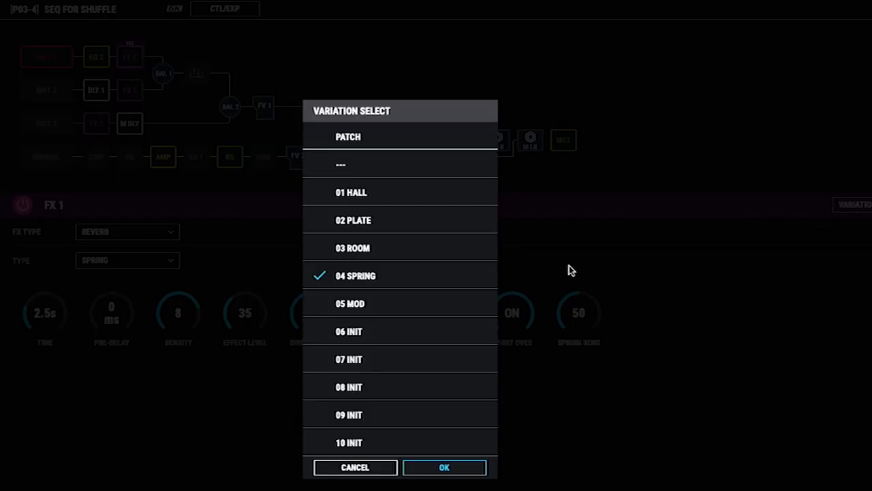
{"action": "left_click", "coordinate": [350, 302]}
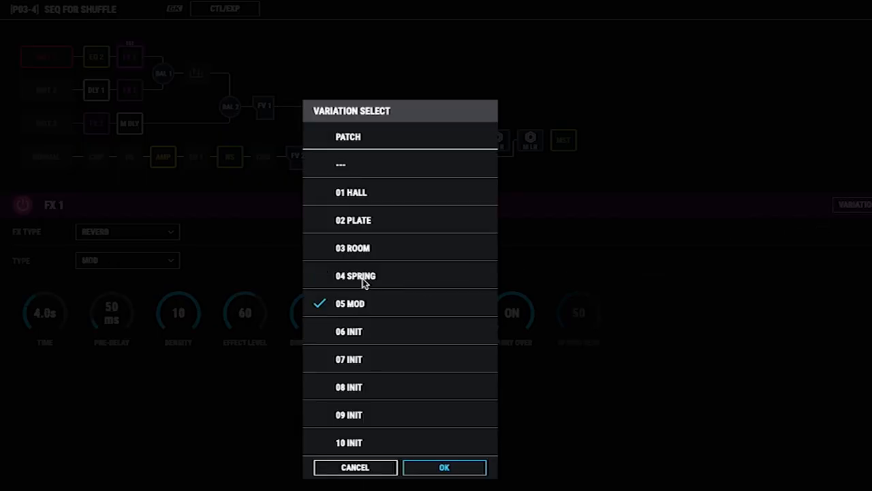
{"action": "left_click", "coordinate": [445, 466]}
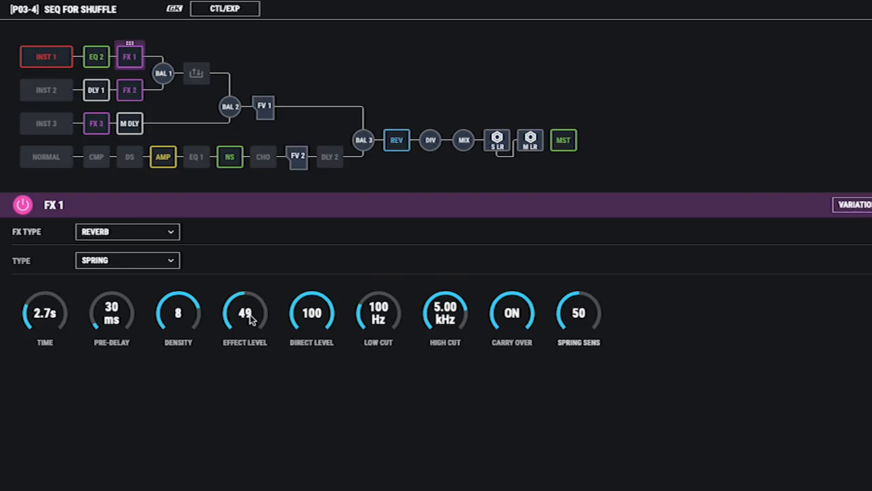
{"action": "left_click_drag", "start_coordinate": [245, 312], "coordinate": [245, 299]}
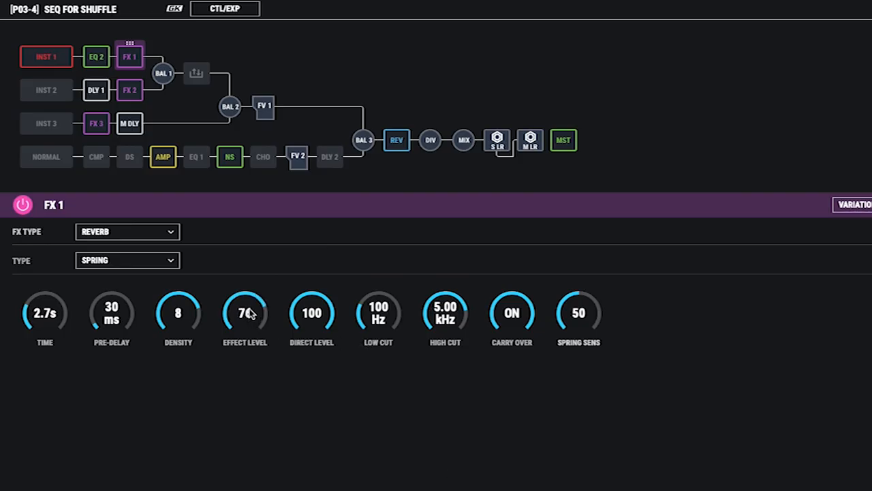
{"action": "left_click_drag", "start_coordinate": [245, 312], "coordinate": [245, 324]}
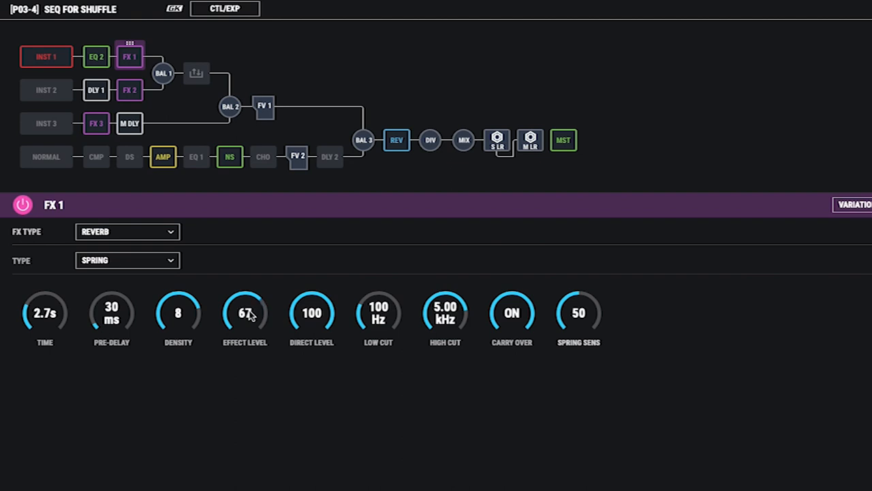
{"action": "left_click_drag", "start_coordinate": [245, 312], "coordinate": [246, 324]}
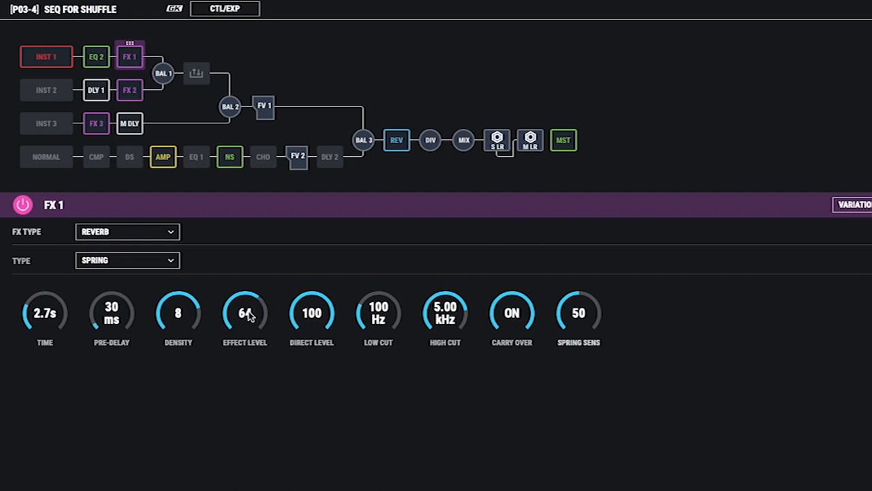